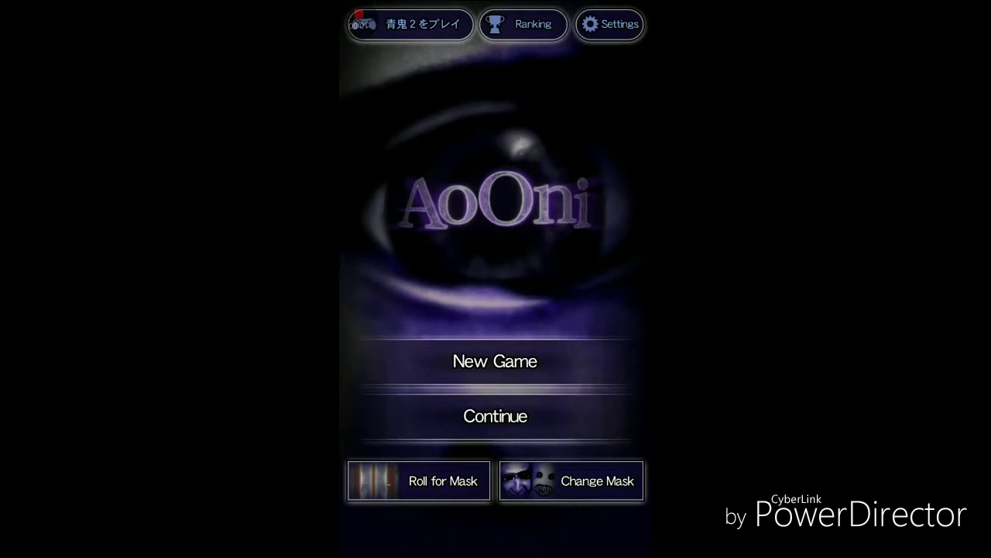
# Step: Continue from the title screen, load the File.1 (Hiroshi) save and resume in the corridor
pyautogui.click(495, 415)
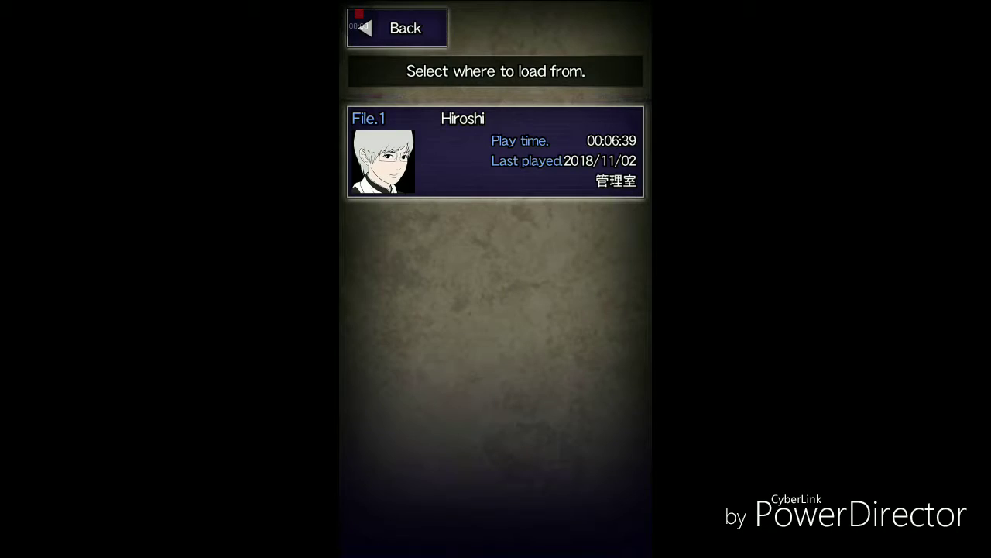
pyautogui.click(495, 152)
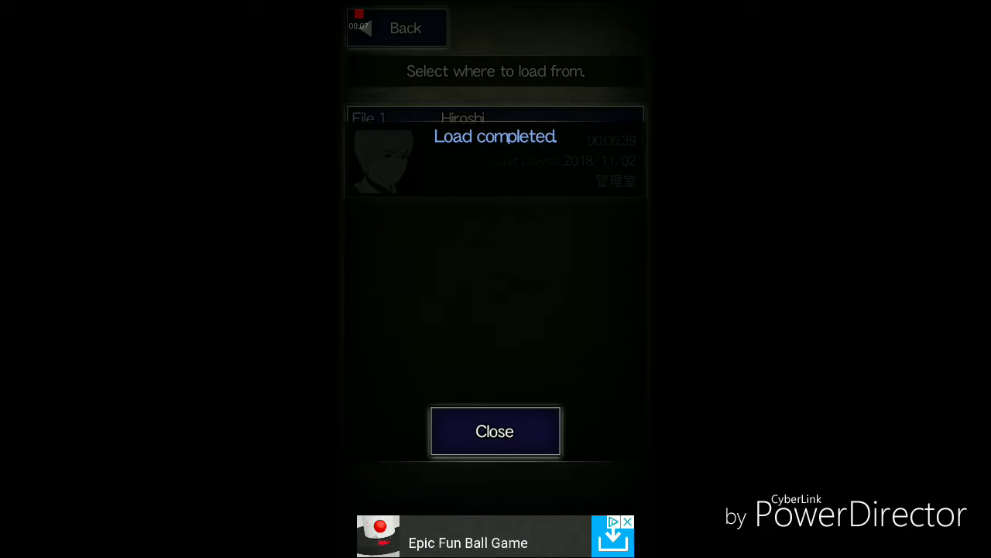
pyautogui.click(494, 431)
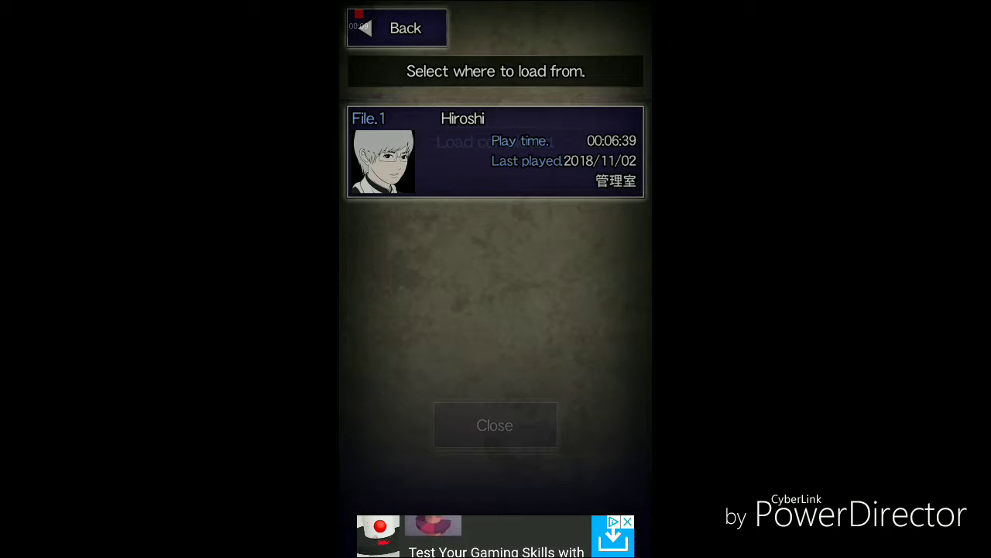
pyautogui.click(496, 153)
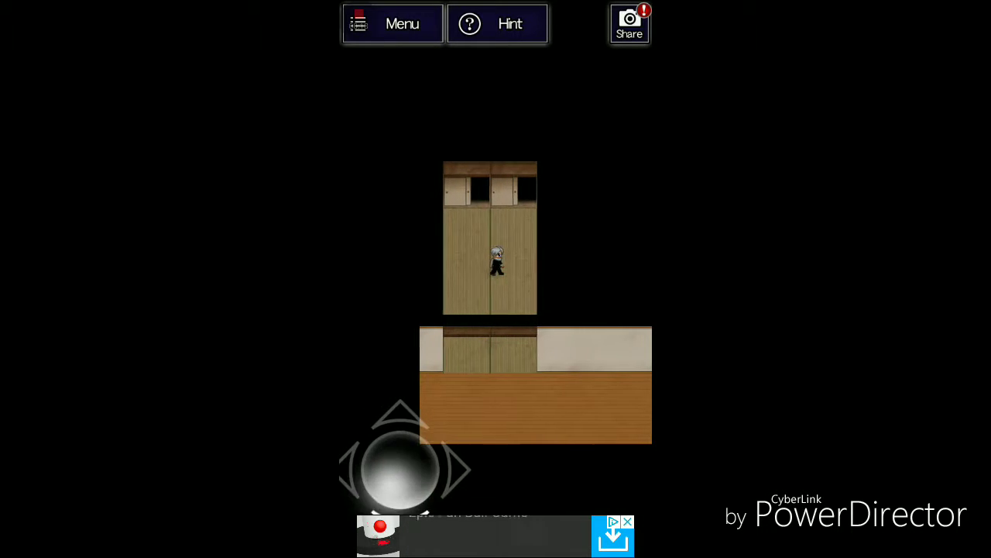
# Step: Search the small rooms to obtain the screwdriver and detergent, then head to the piano room
pyautogui.click(400, 471)
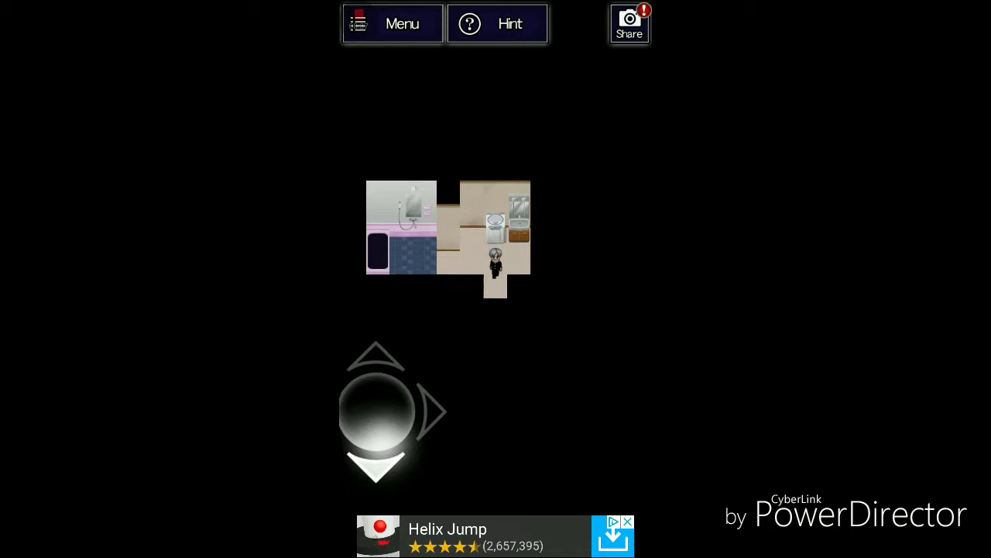
pyautogui.click(437, 411)
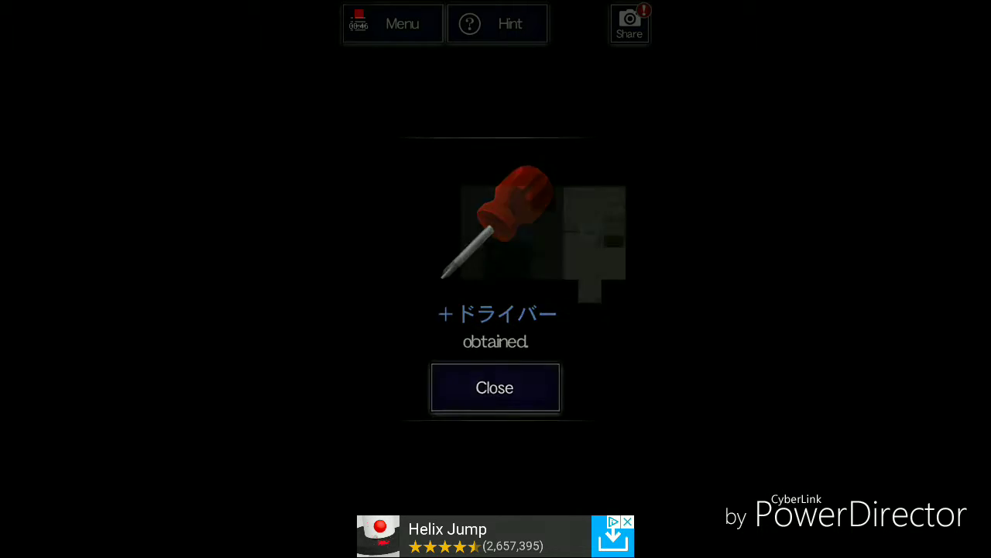
pyautogui.click(494, 388)
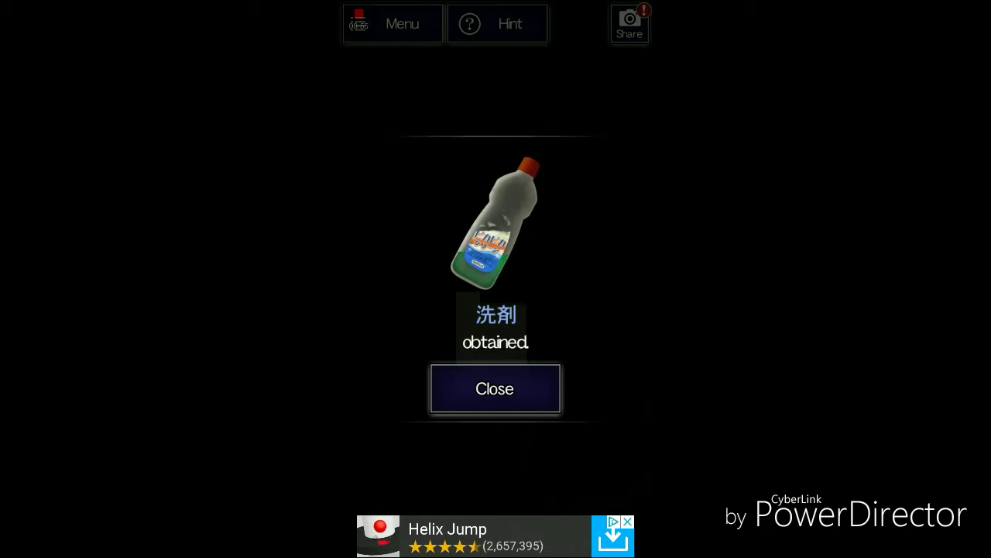
pyautogui.click(494, 388)
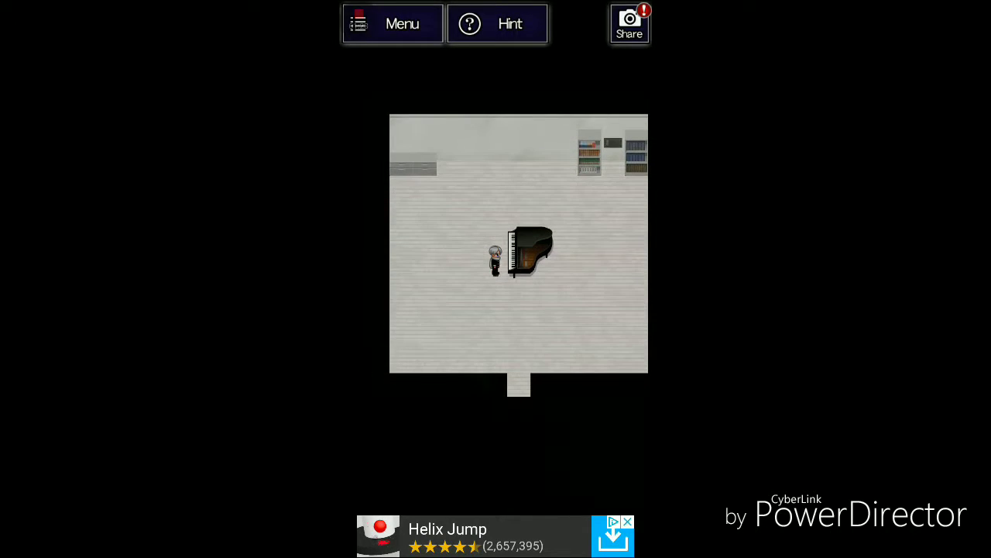
# Step: Decline the hint video and save progress over File.1
pyautogui.click(498, 23)
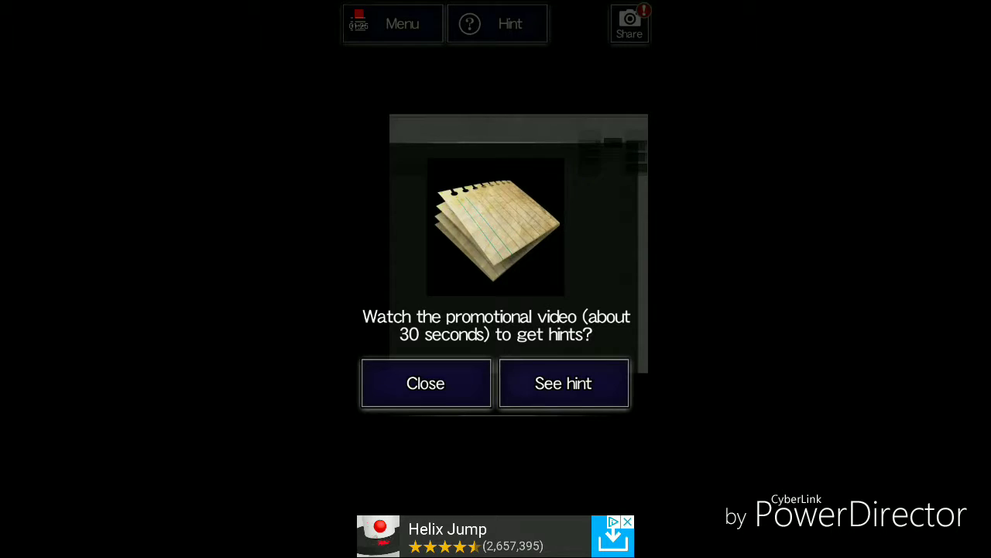
pyautogui.click(424, 383)
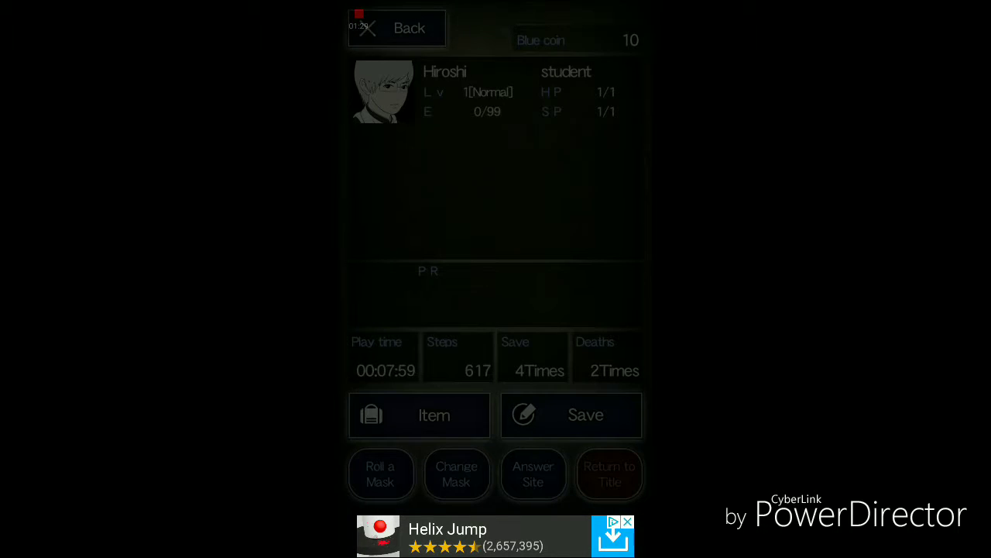
pyautogui.click(570, 415)
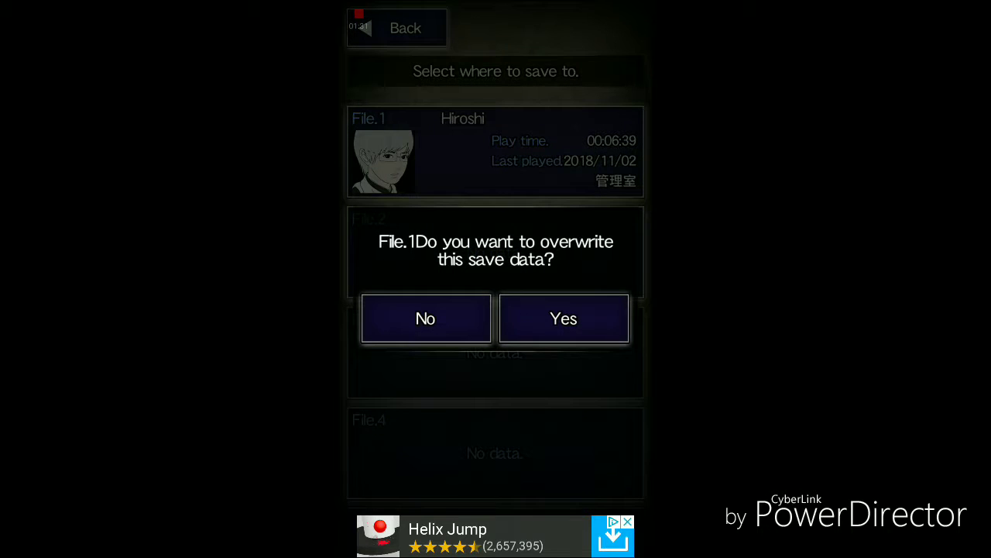
pyautogui.click(564, 319)
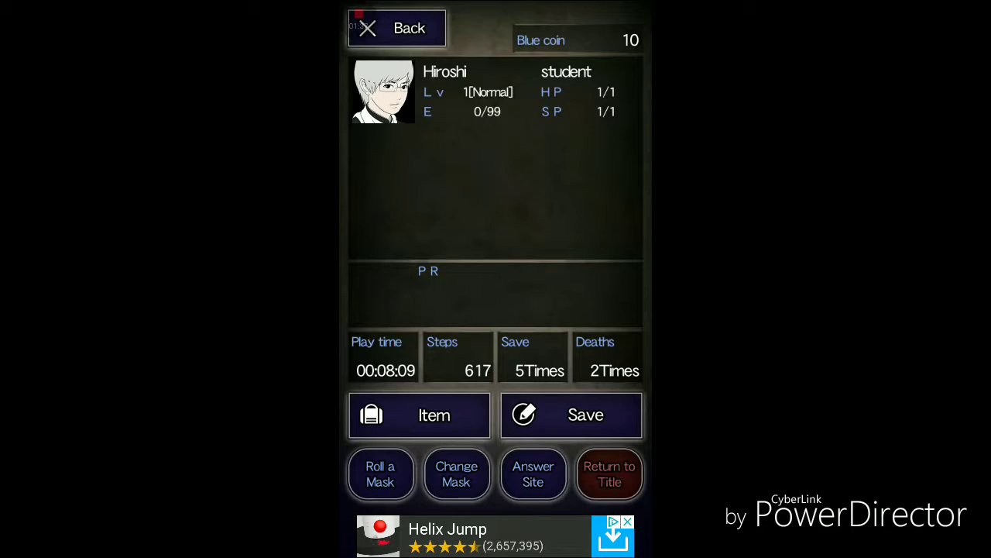
# Step: Use the detergent on the handkerchief from the inventory
pyautogui.click(396, 28)
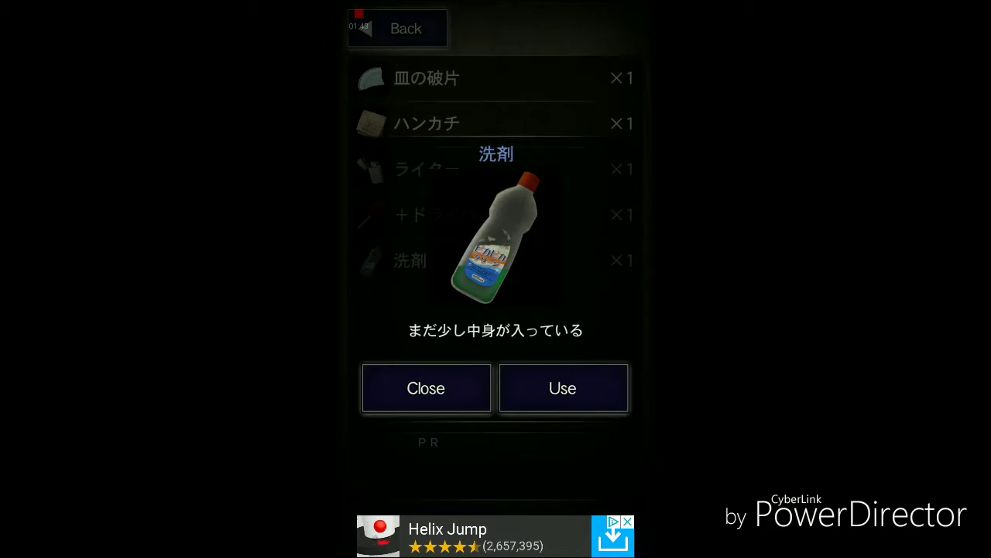
pyautogui.click(561, 388)
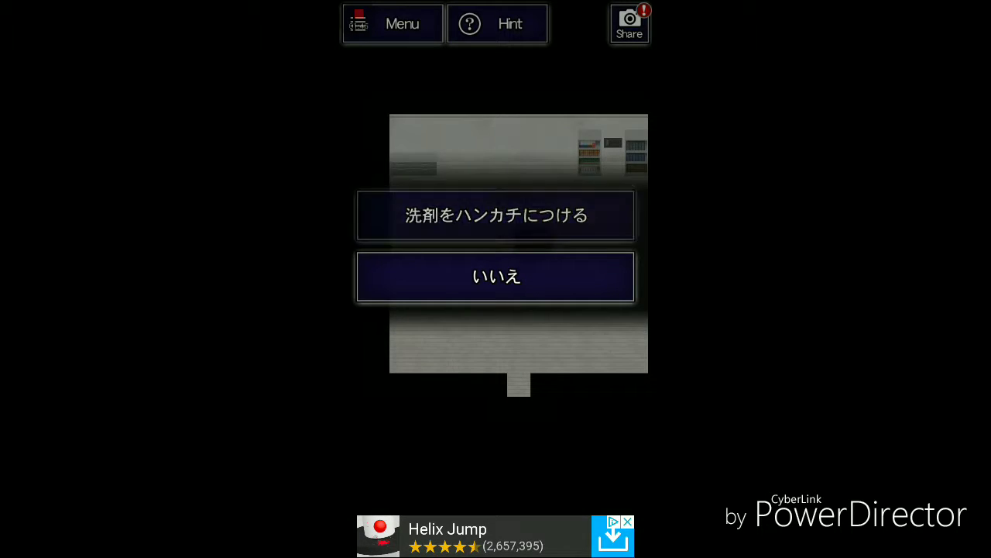
pyautogui.click(495, 276)
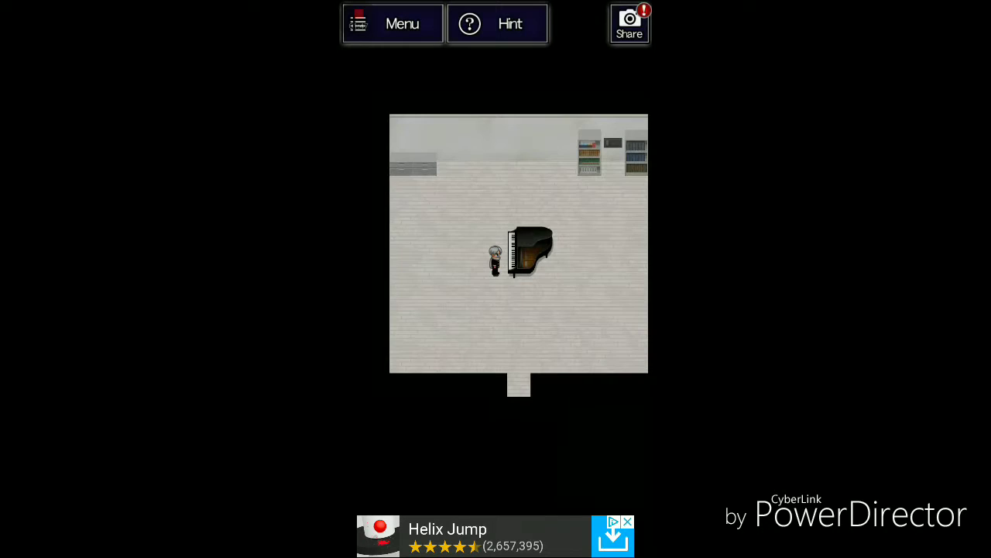
# Step: Save over File.1 again from the status menu and return to the piano room
pyautogui.click(390, 23)
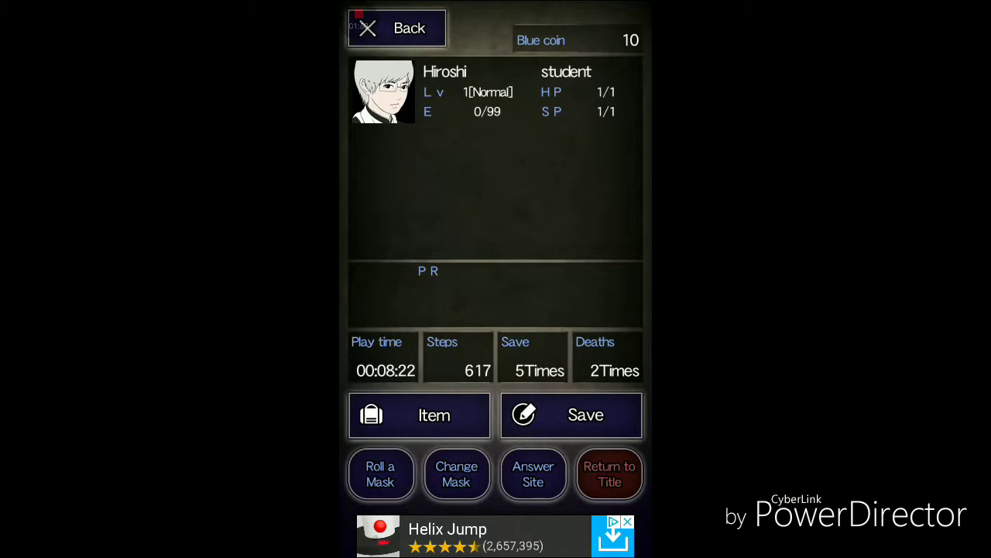
pyautogui.click(570, 415)
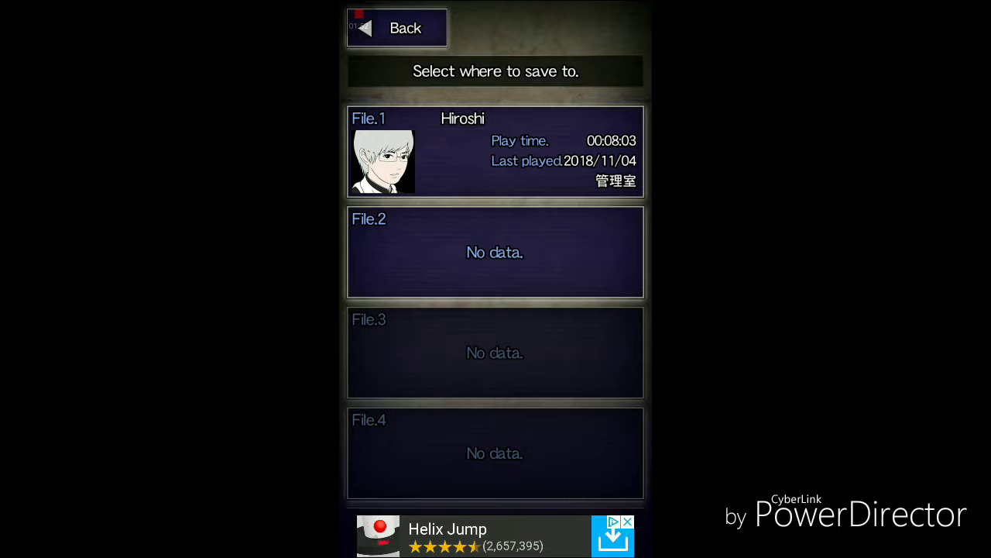
pyautogui.click(496, 152)
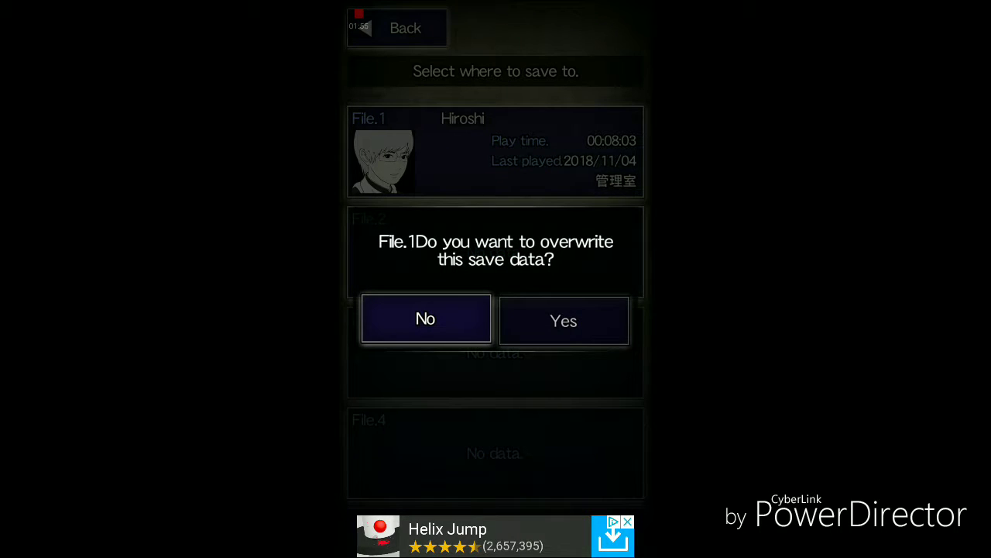
pyautogui.click(564, 320)
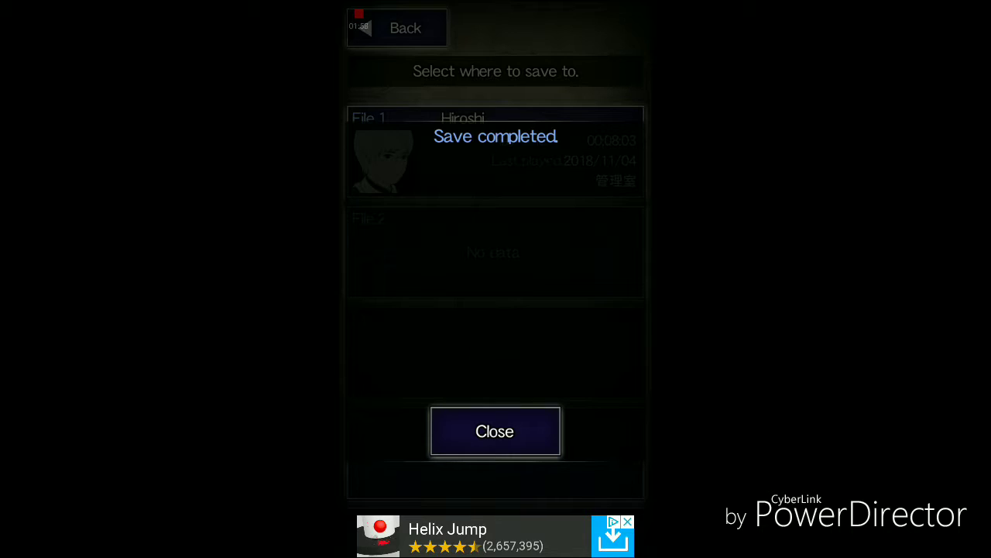
pyautogui.click(494, 431)
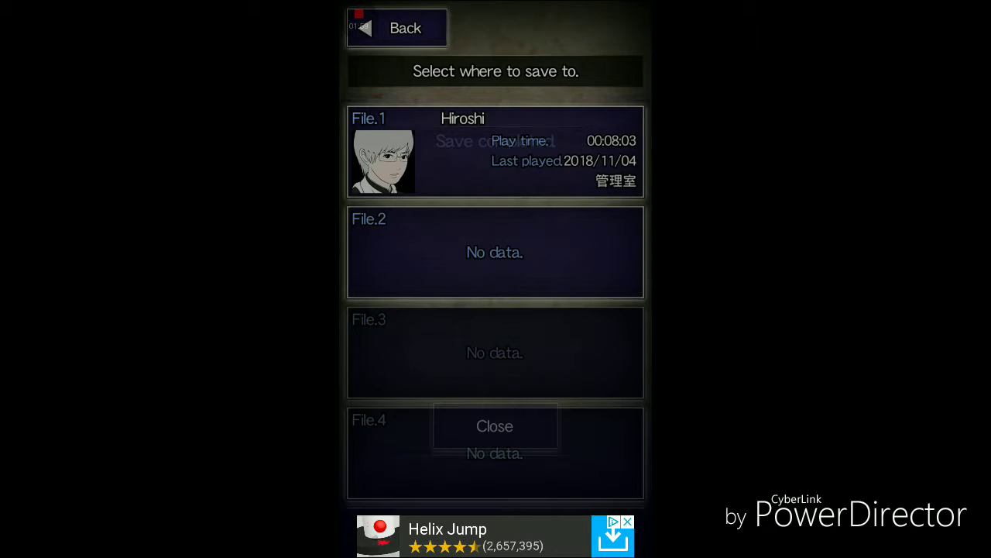
pyautogui.click(496, 426)
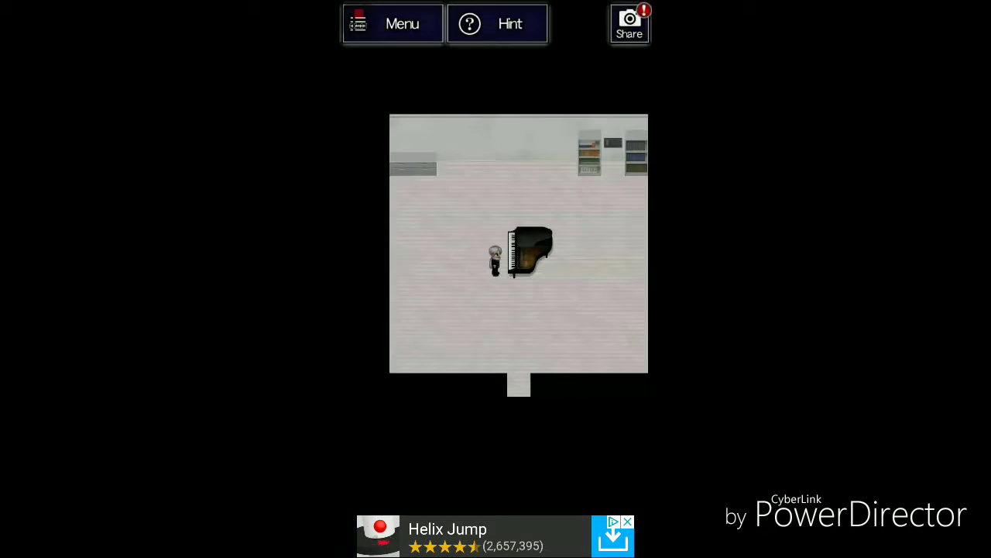
# Step: Check the item list, then walk up beside the grand piano
pyautogui.click(392, 23)
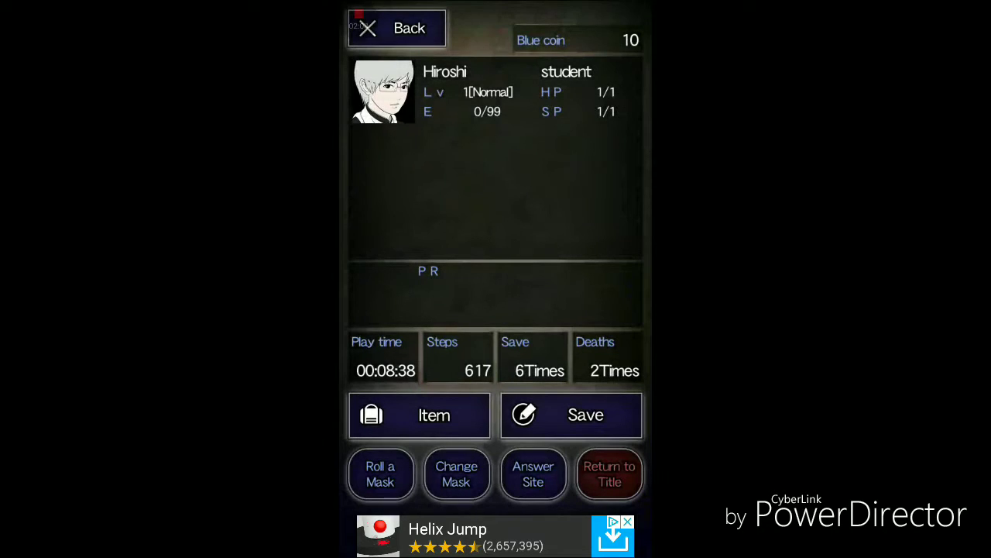
pyautogui.click(419, 415)
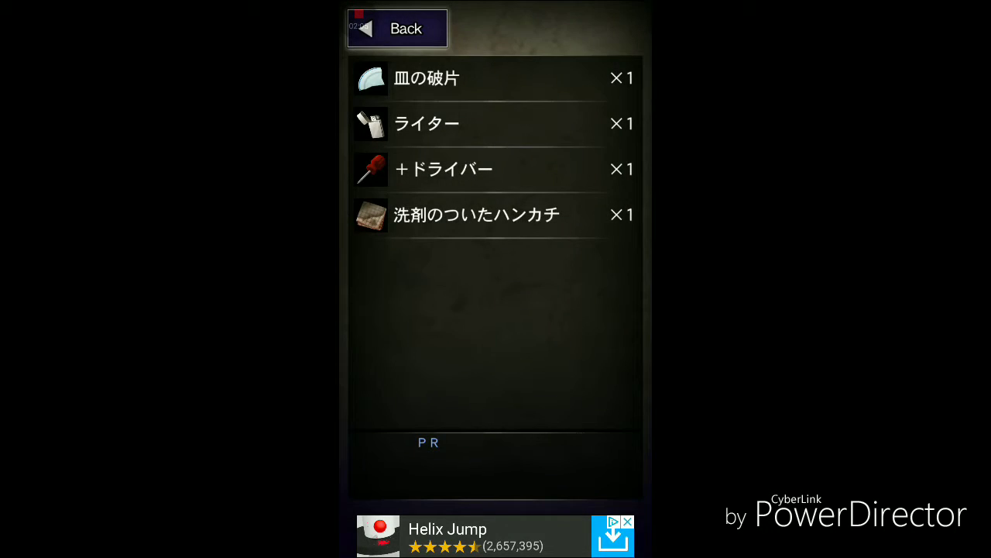
pyautogui.click(396, 28)
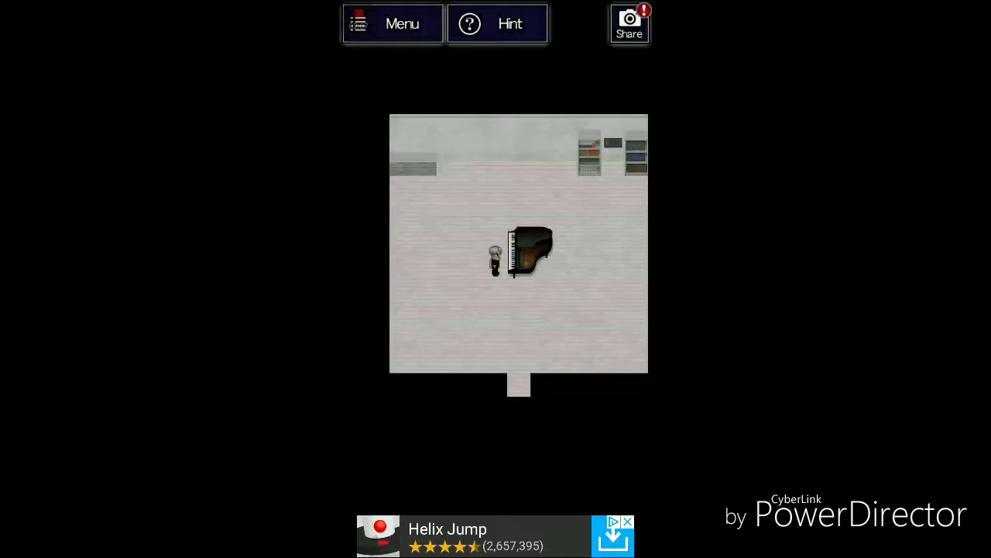
# Step: Run from the blue monster through the hallways and stairs, ending up cornered in the piano room
pyautogui.click(530, 251)
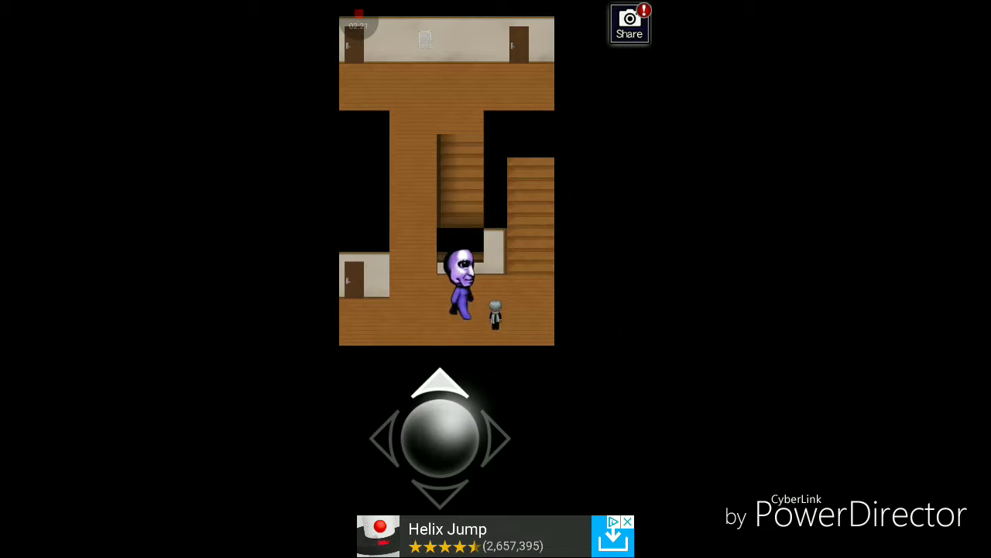
pyautogui.click(440, 377)
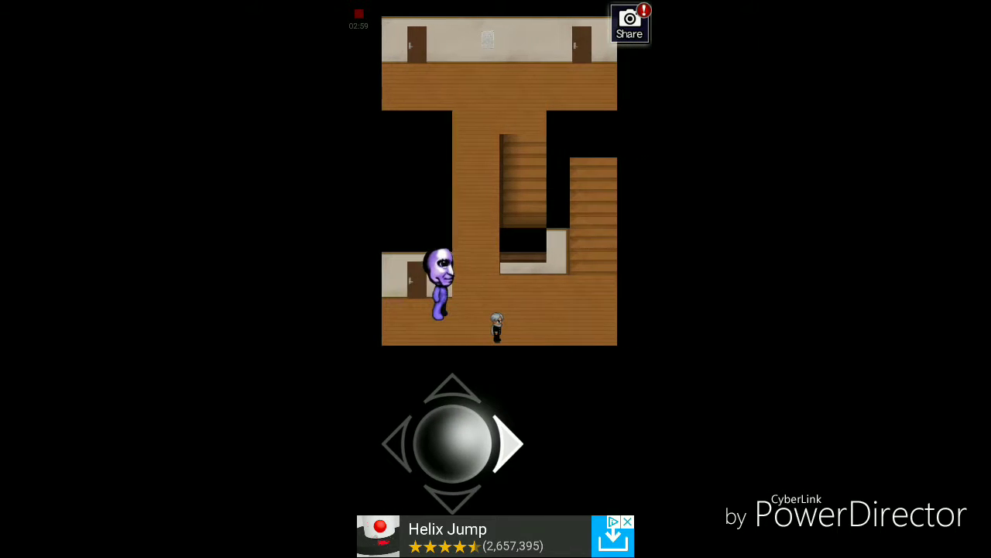
pyautogui.click(453, 387)
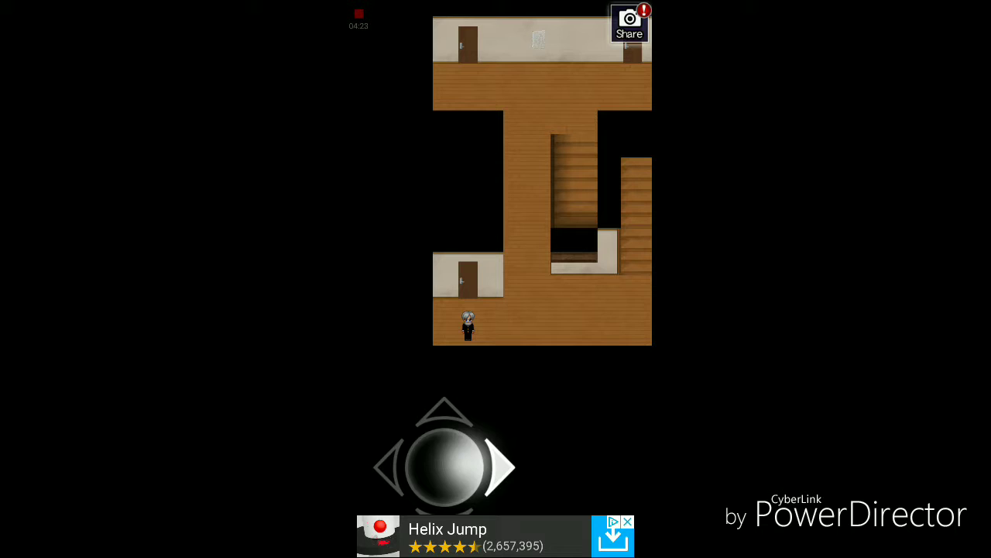
pyautogui.click(461, 406)
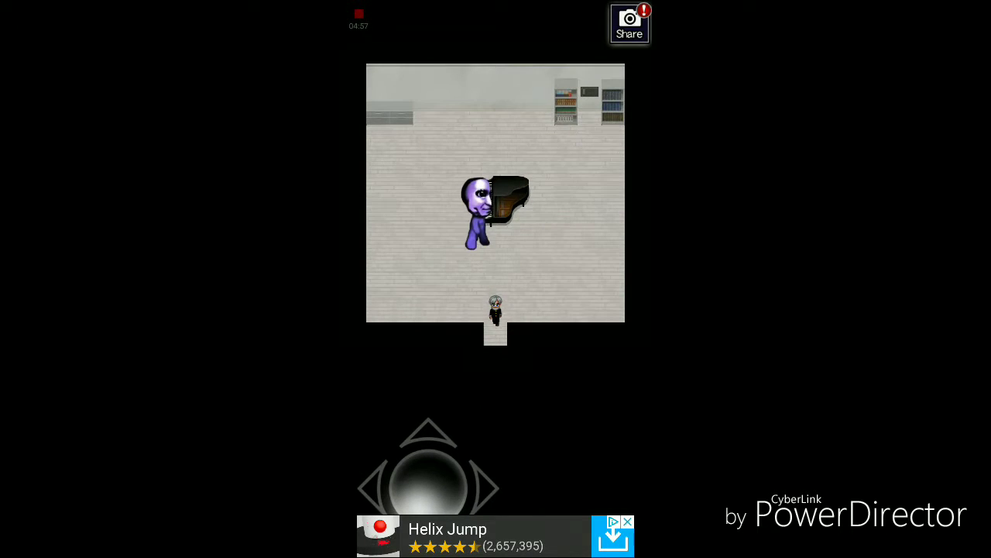
pyautogui.click(462, 395)
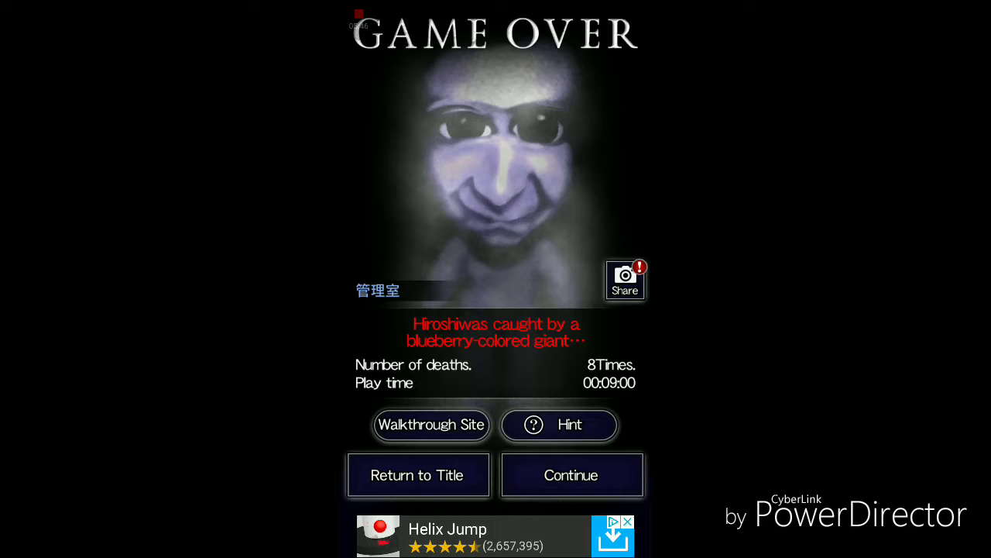
# Step: Continue from the Game Over screen twice to reload the last save
pyautogui.click(572, 474)
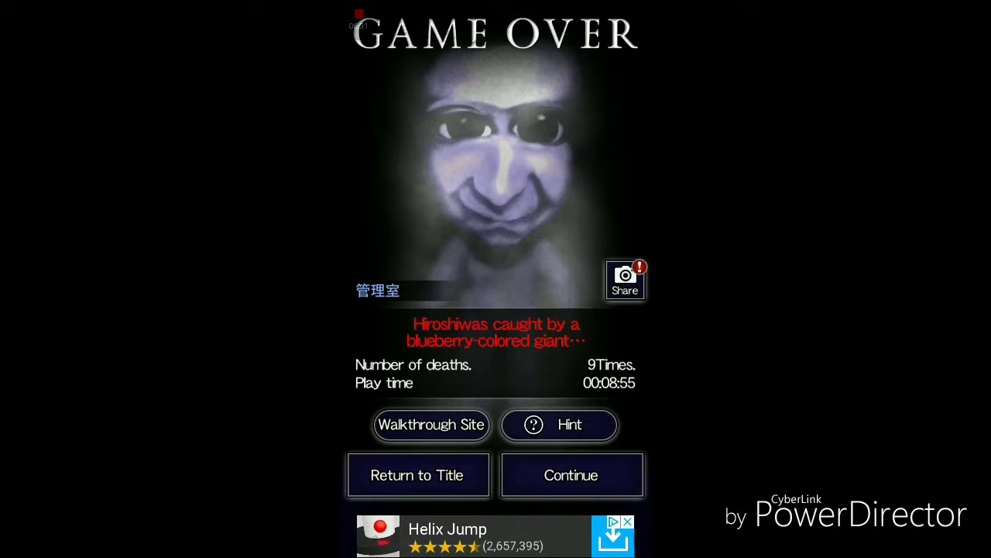
pyautogui.click(572, 475)
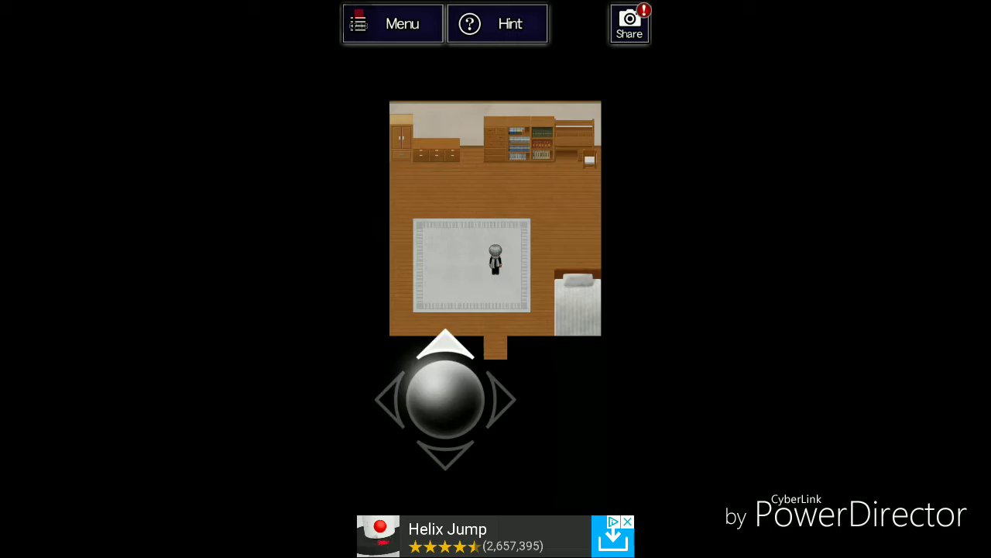
# Step: Leave the bedroom, pass the grand piano and reach the back-wall shelves' code lock
pyautogui.click(446, 344)
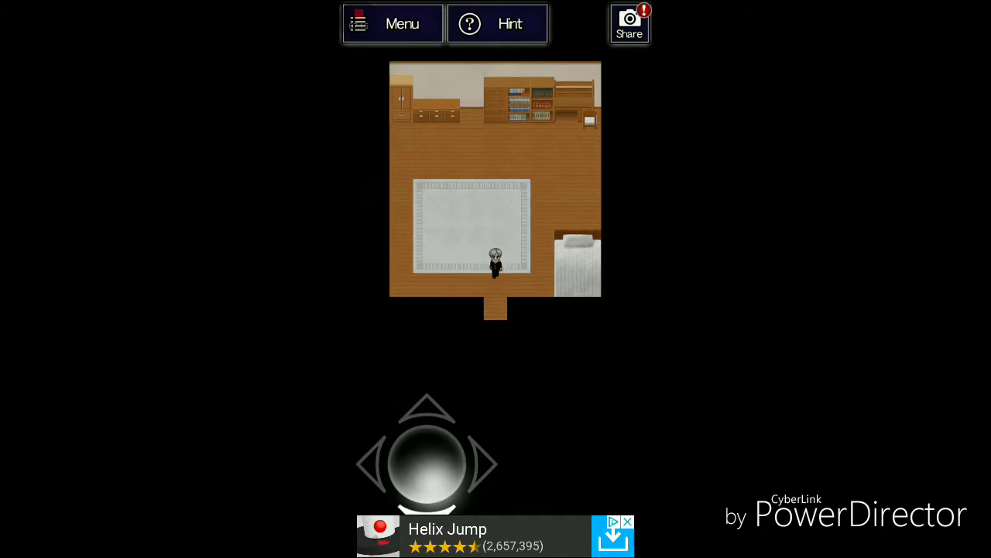
pyautogui.click(428, 406)
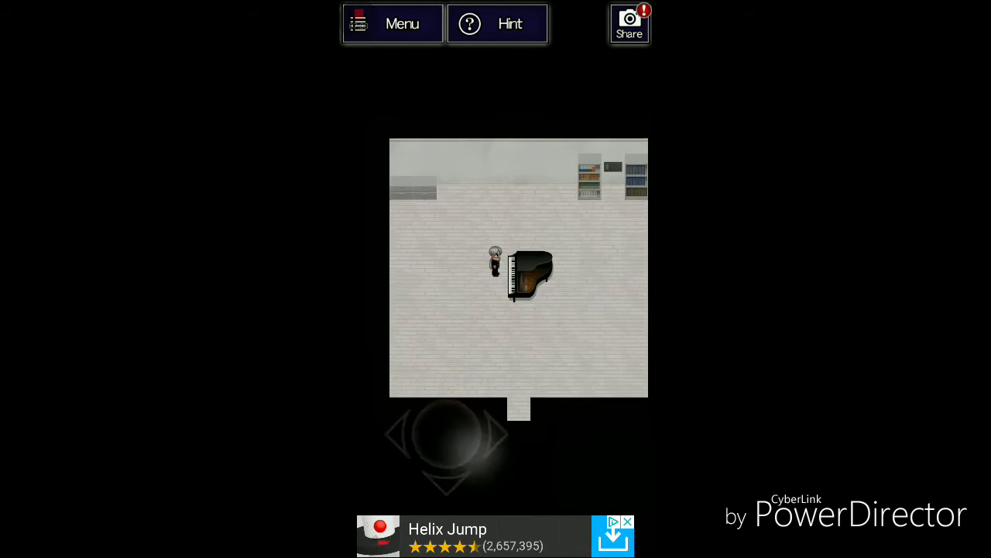
pyautogui.click(530, 271)
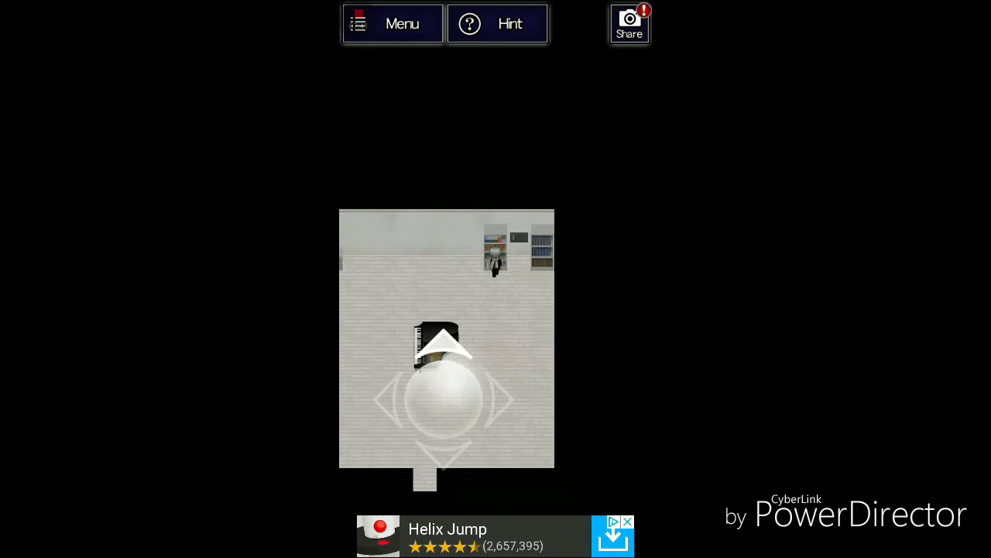
pyautogui.click(437, 344)
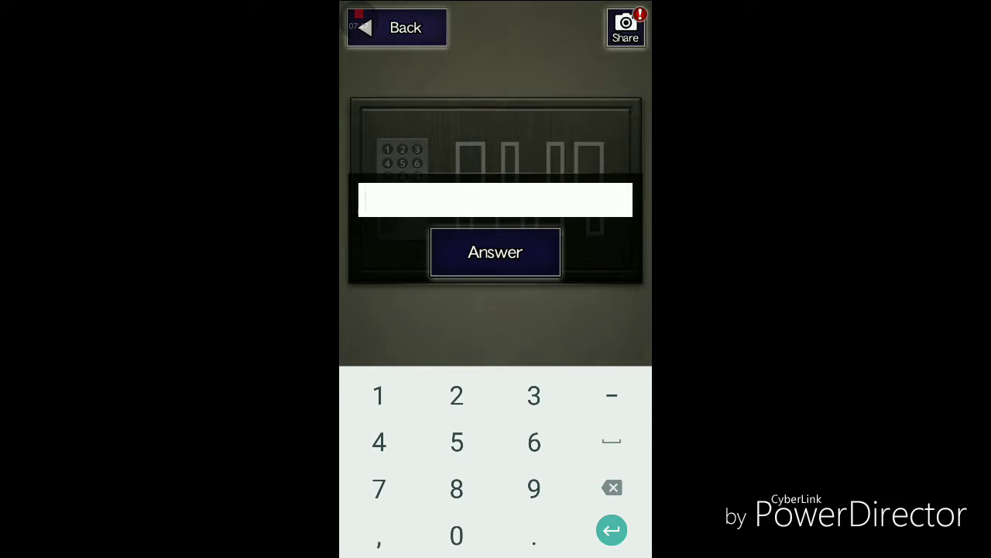
pyautogui.click(533, 490)
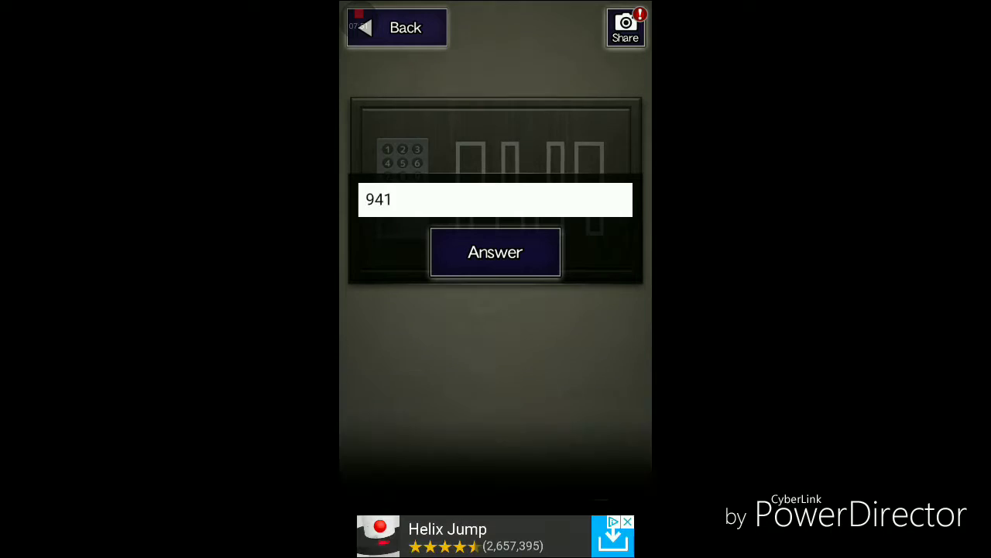
pyautogui.click(496, 251)
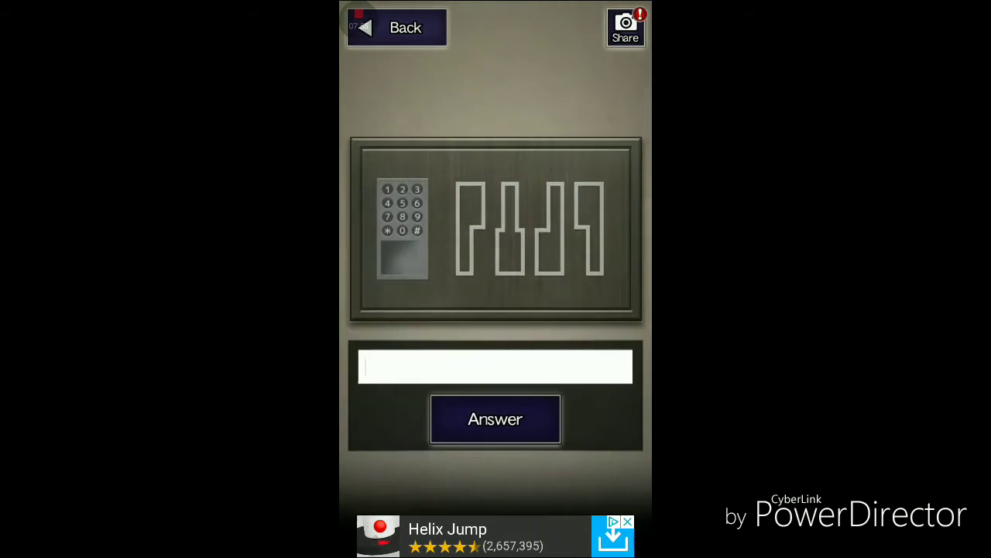
pyautogui.click(495, 365)
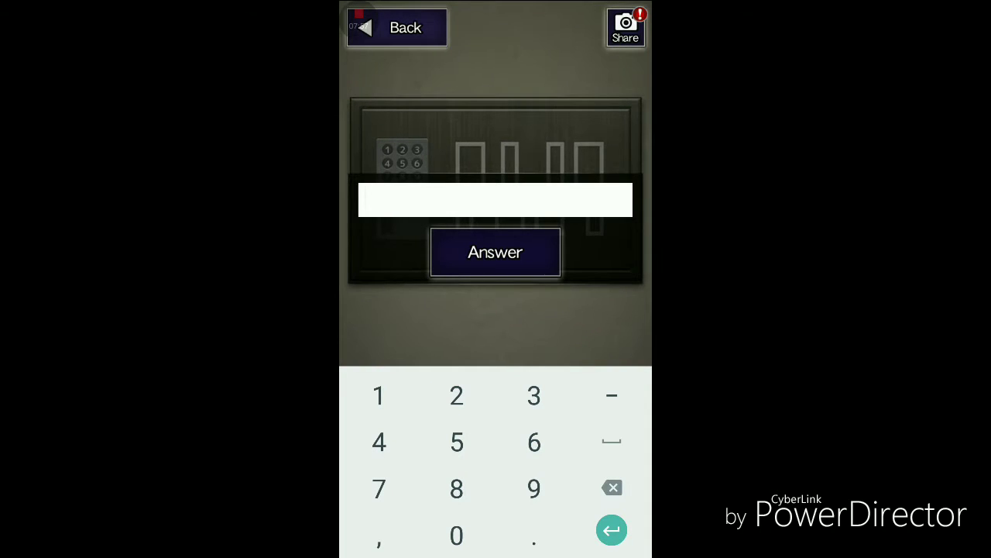
pyautogui.write('149')
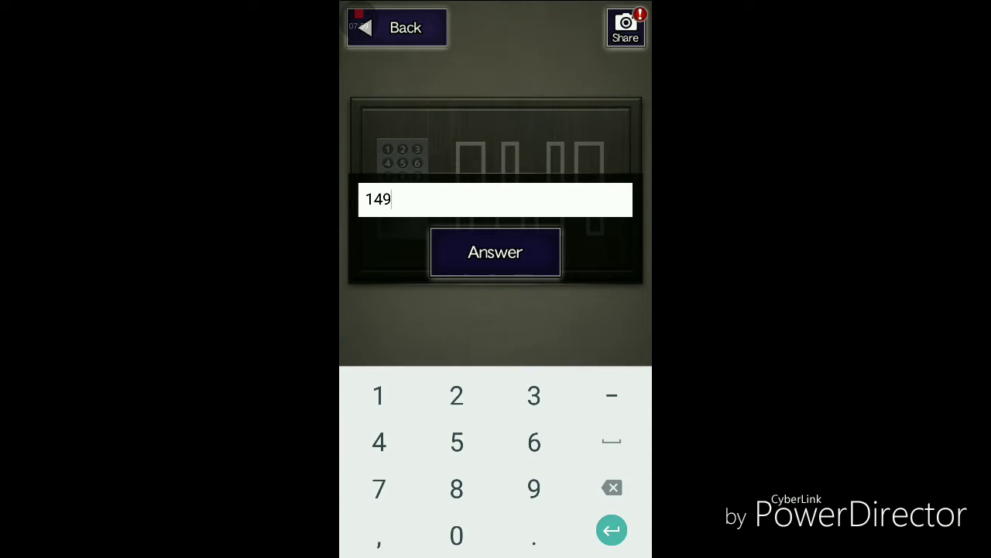
pyautogui.click(495, 251)
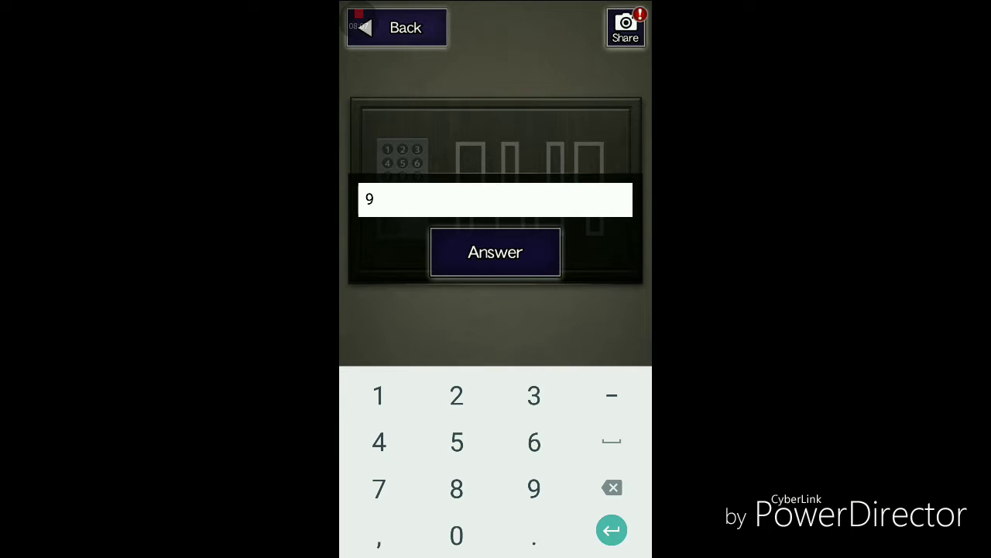
pyautogui.click(495, 251)
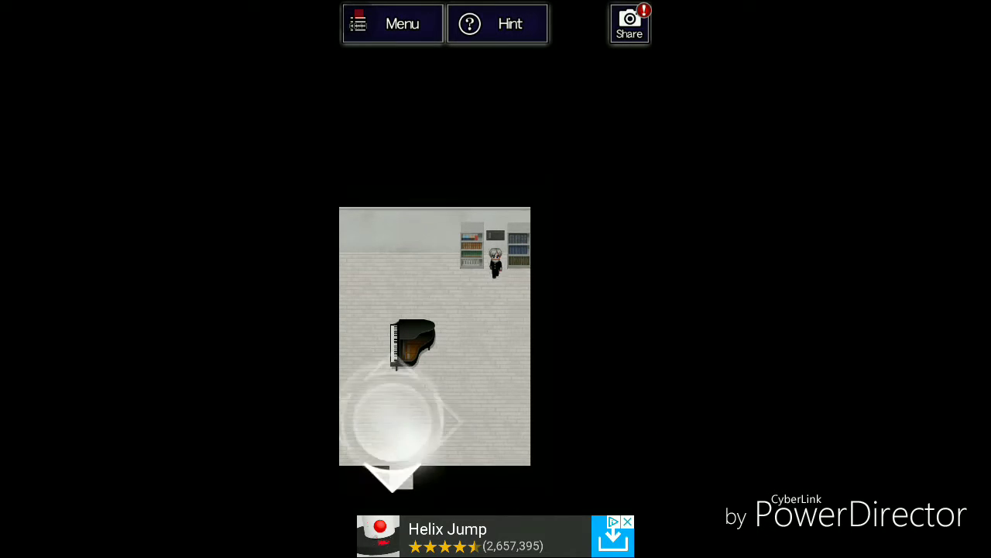
pyautogui.click(410, 344)
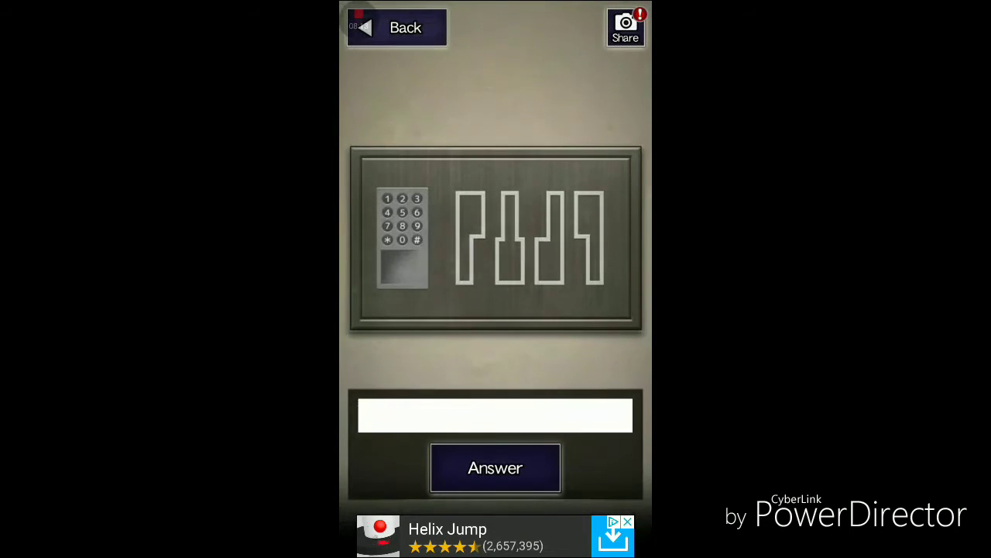
pyautogui.click(496, 416)
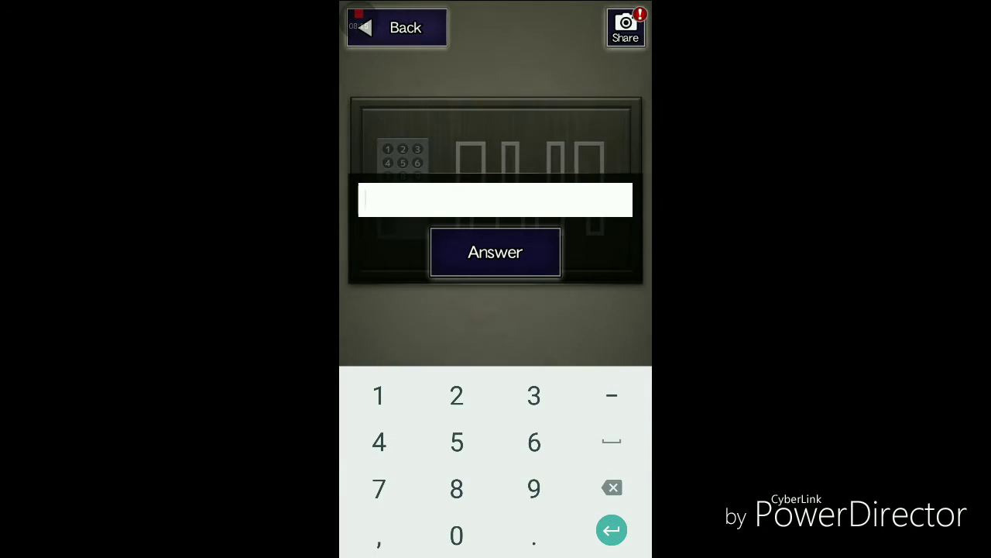
pyautogui.write('9941')
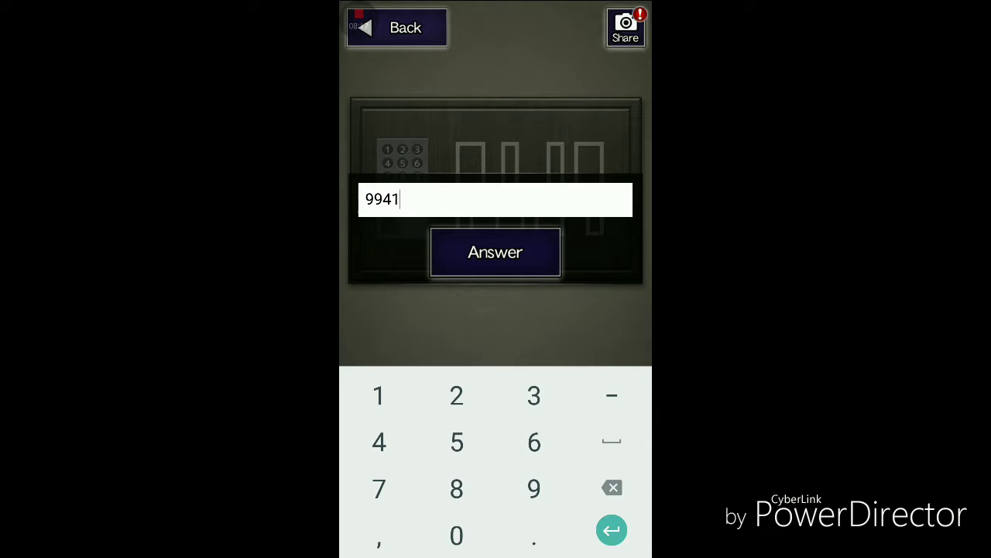
pyautogui.click(495, 251)
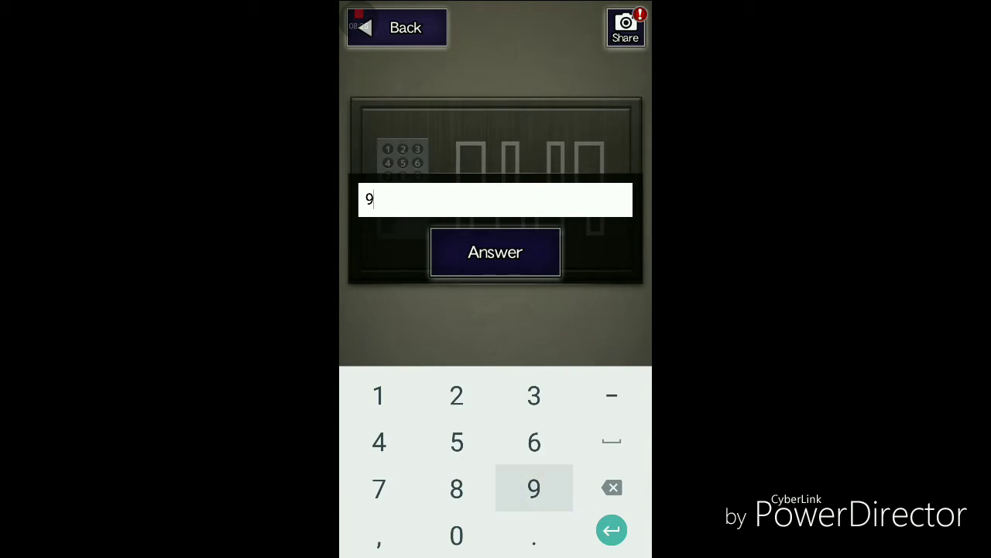
pyautogui.click(496, 251)
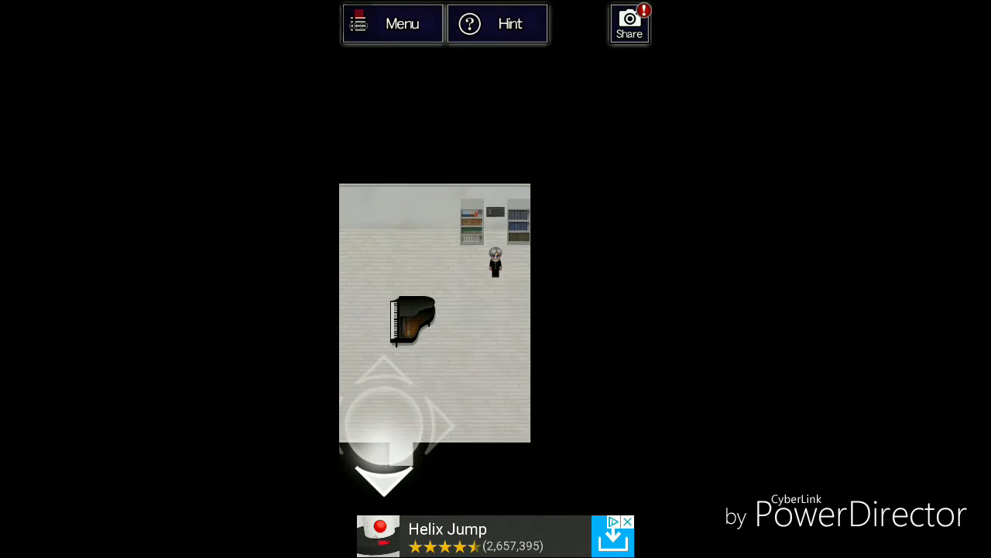
# Step: Review Hiroshi's status and carried items, then return to the game at the piano lock
pyautogui.click(392, 23)
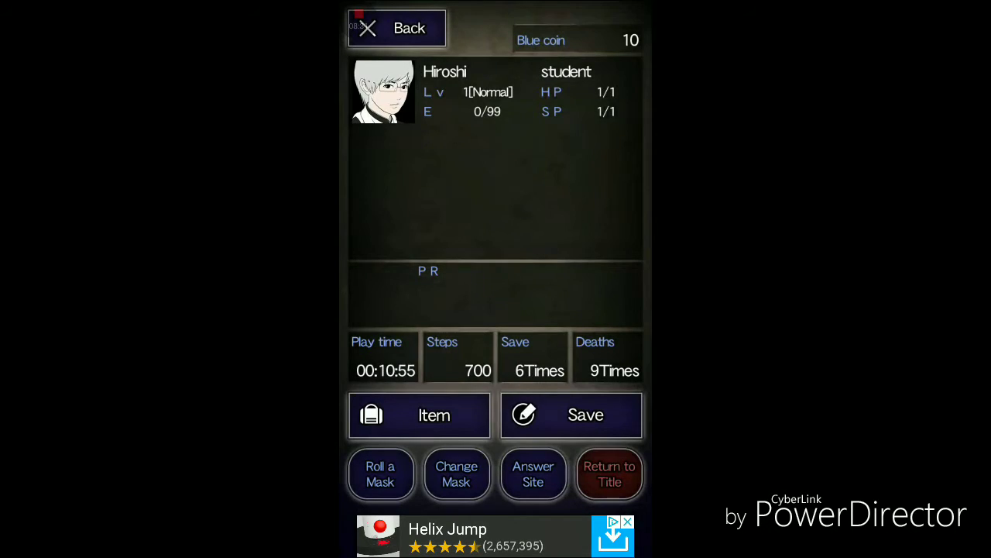
pyautogui.click(418, 415)
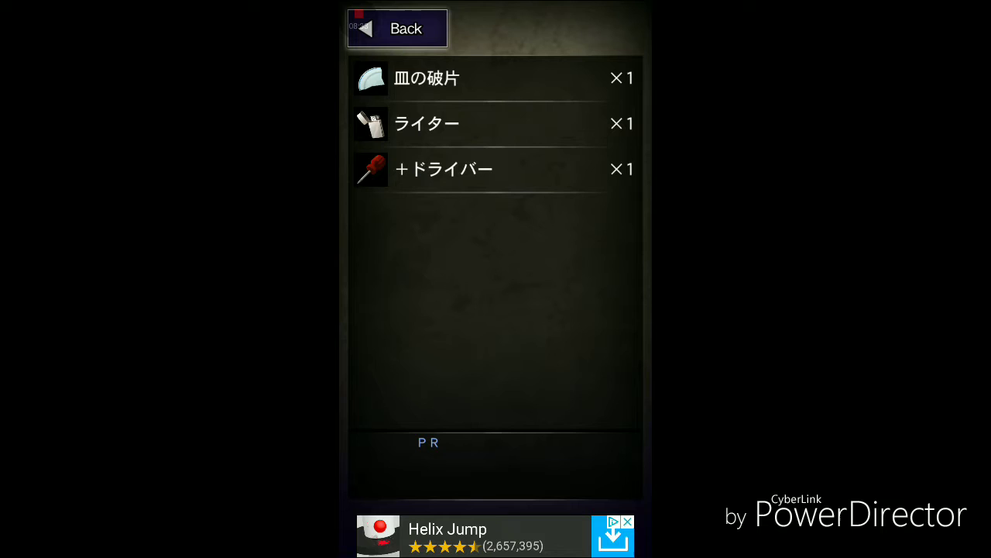
pyautogui.click(397, 28)
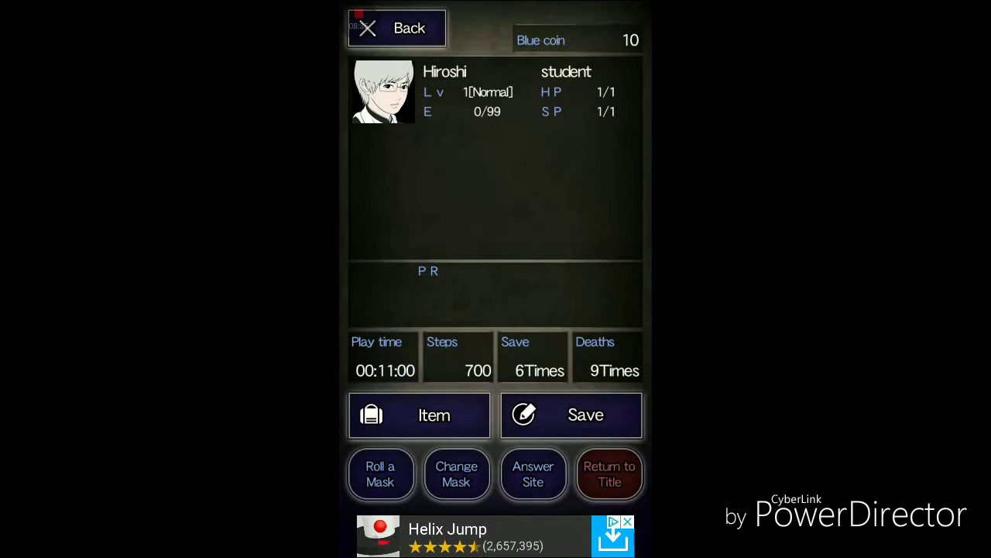
pyautogui.click(397, 28)
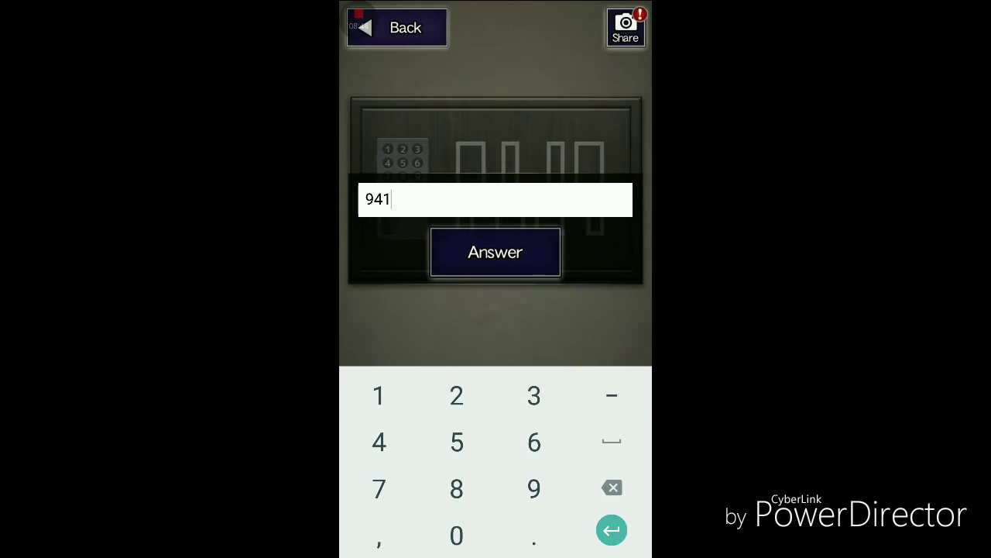
# Step: Try piano codes including 94 and 9413, submitting each without success
pyautogui.click(496, 251)
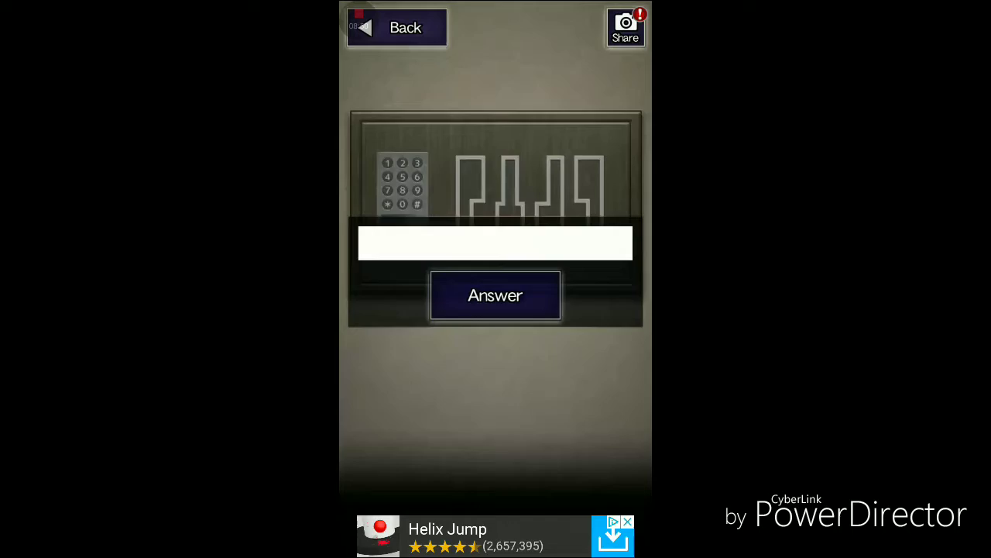
pyautogui.click(496, 242)
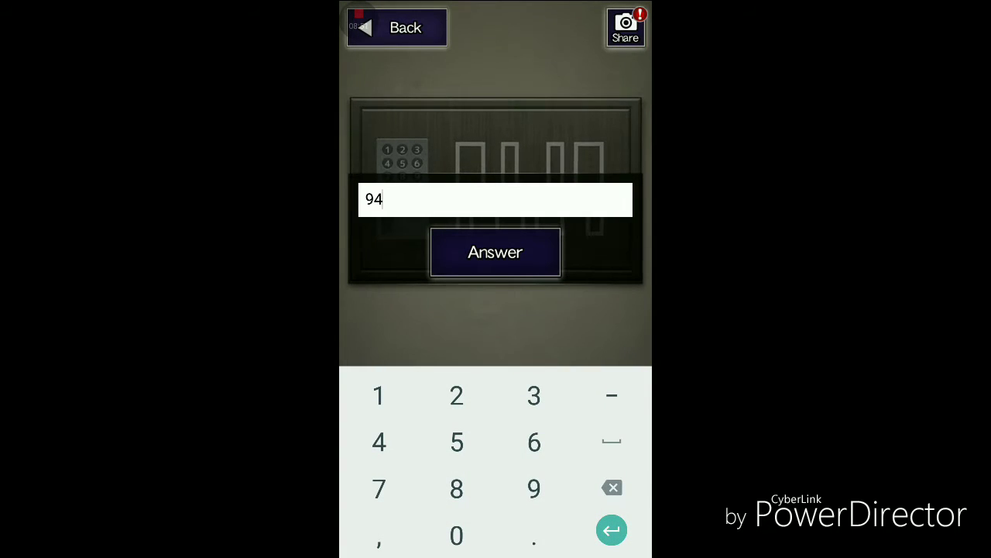
pyautogui.click(495, 250)
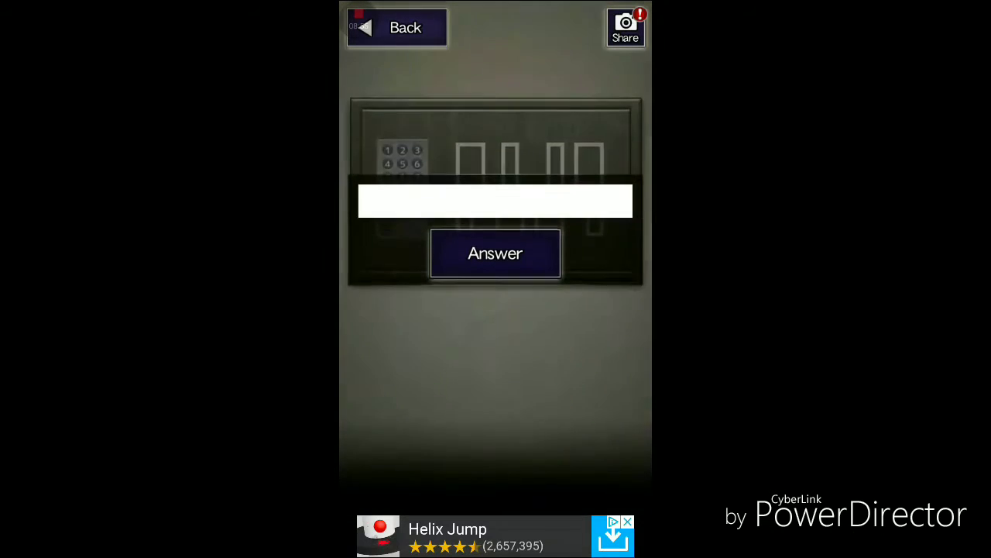
pyautogui.click(495, 200)
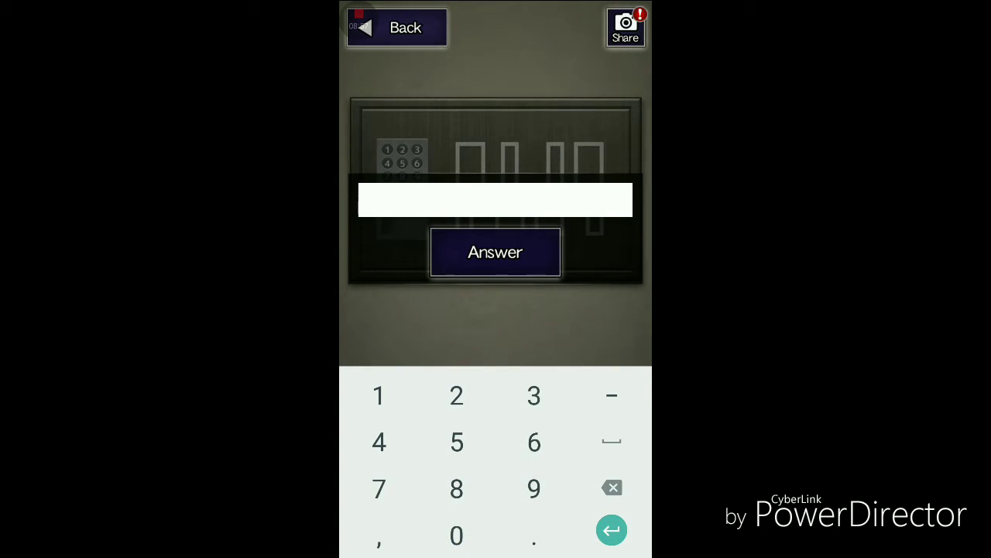
pyautogui.write('9413')
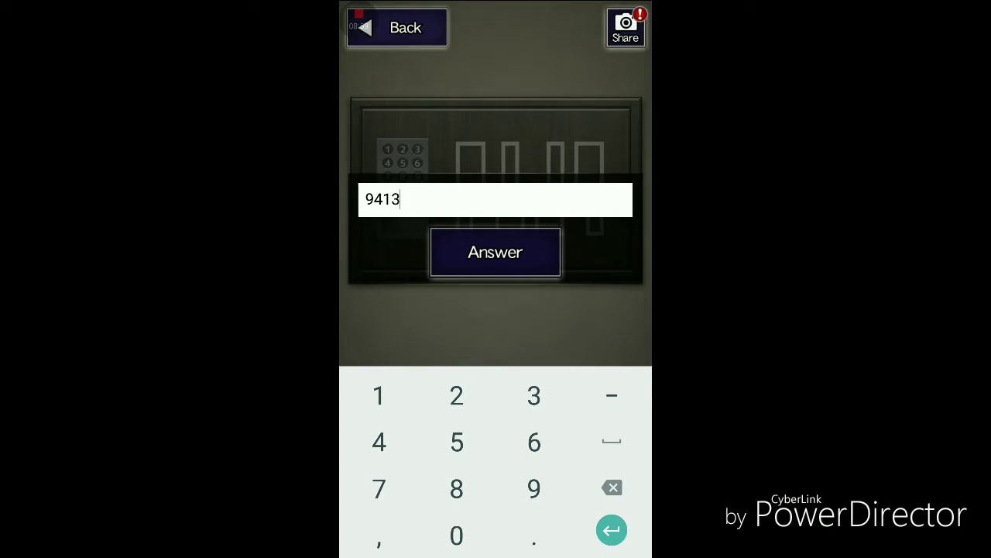
pyautogui.click(495, 250)
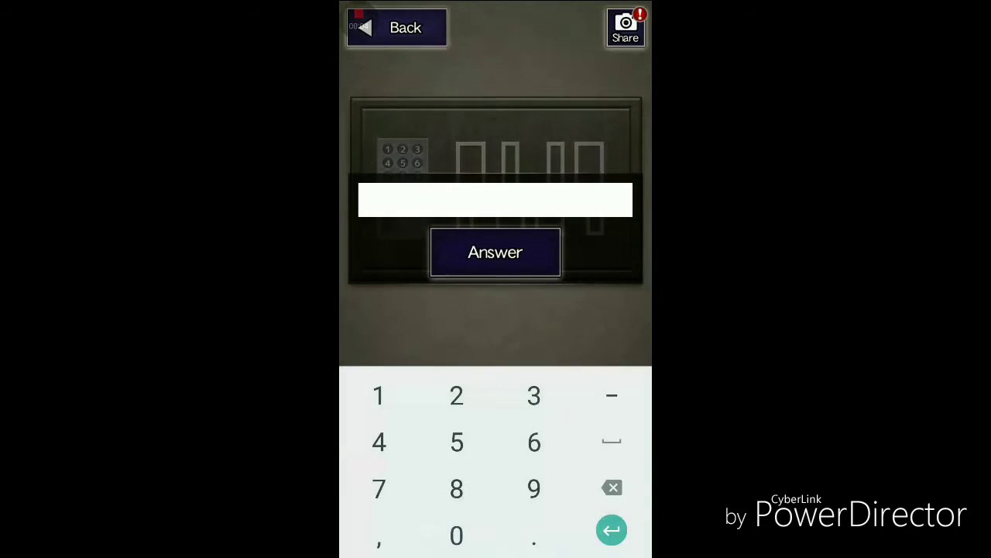
# Step: Enter 141 to open the lock and obtain the children's room key
pyautogui.write('141')
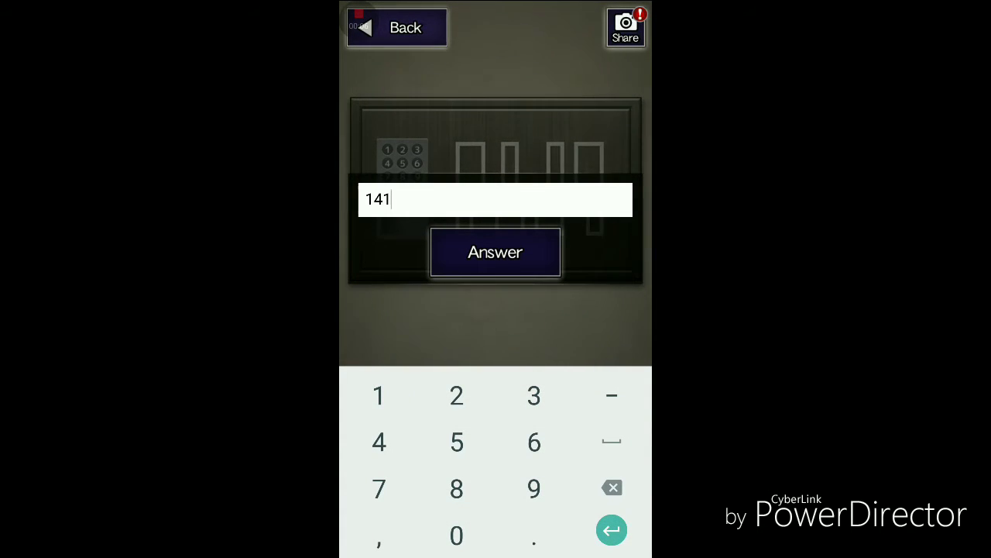
pyautogui.click(496, 251)
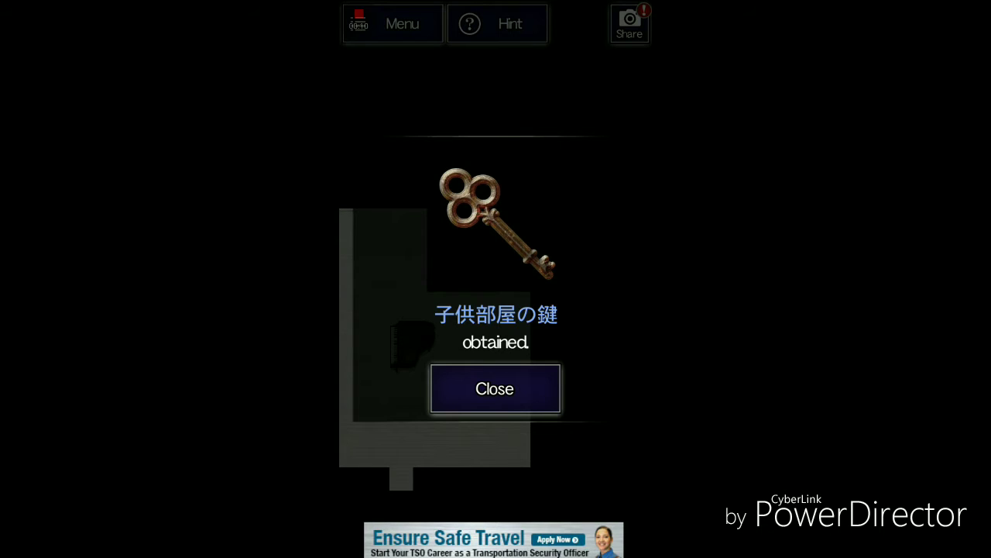
# Step: Dismiss the key notice, walk down the hallway into the bedroom with the other character, and bring up the menu
pyautogui.click(494, 387)
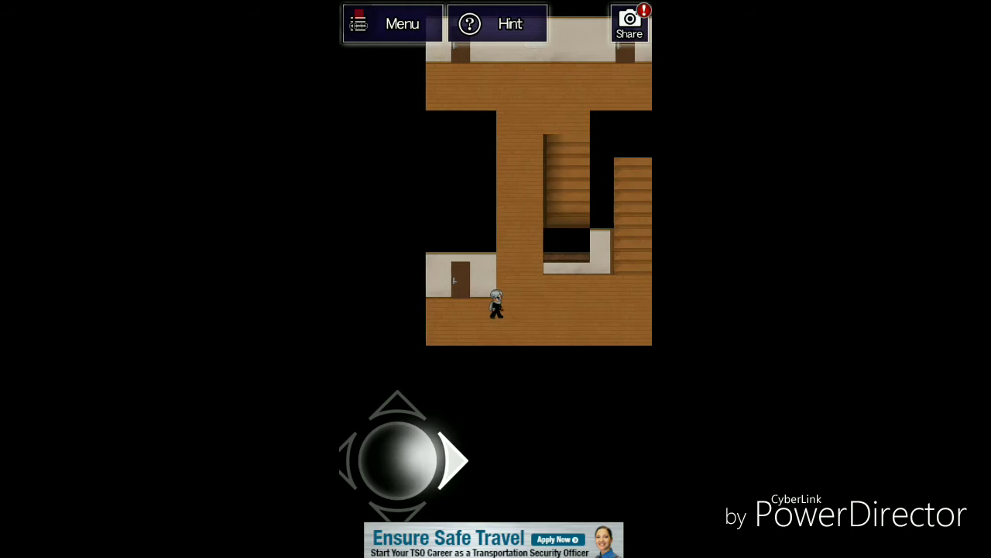
pyautogui.click(398, 370)
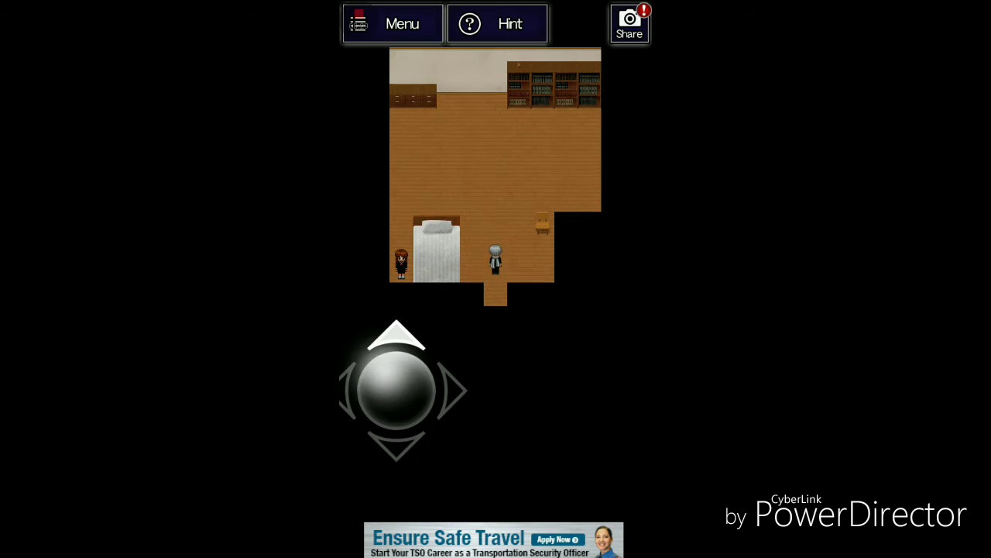
pyautogui.click(397, 341)
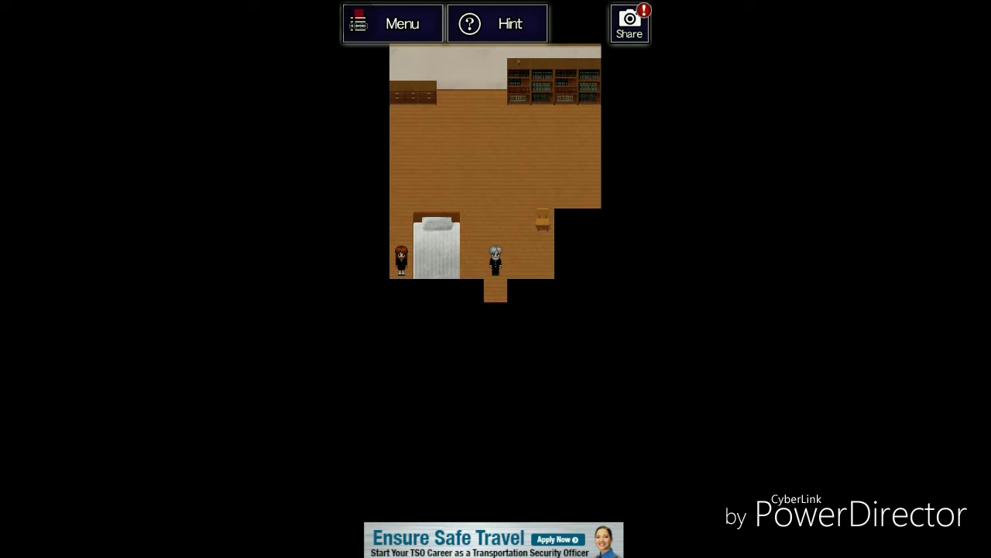
pyautogui.click(392, 23)
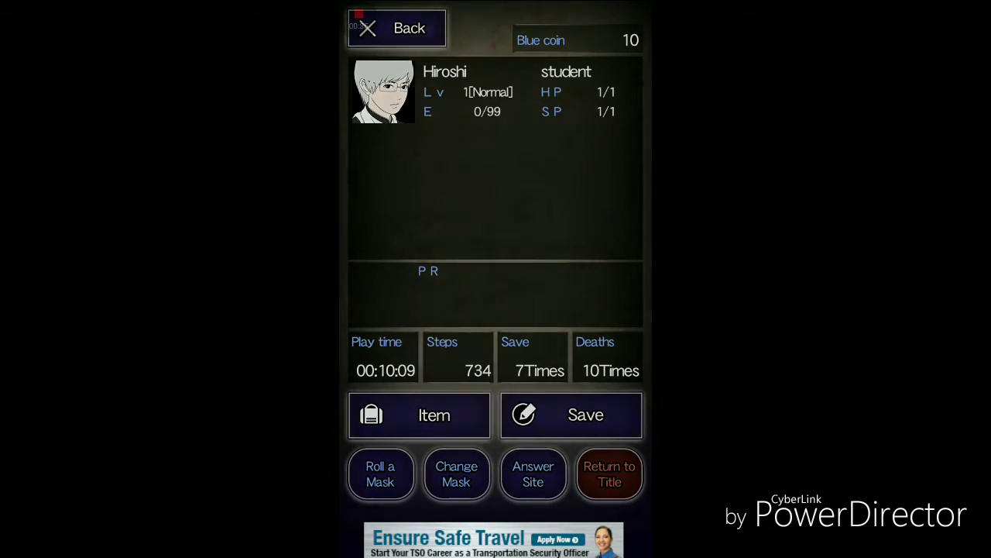
# Step: Save over File.1 twice, then leave the menu to talk with the bedroom character
pyautogui.click(570, 415)
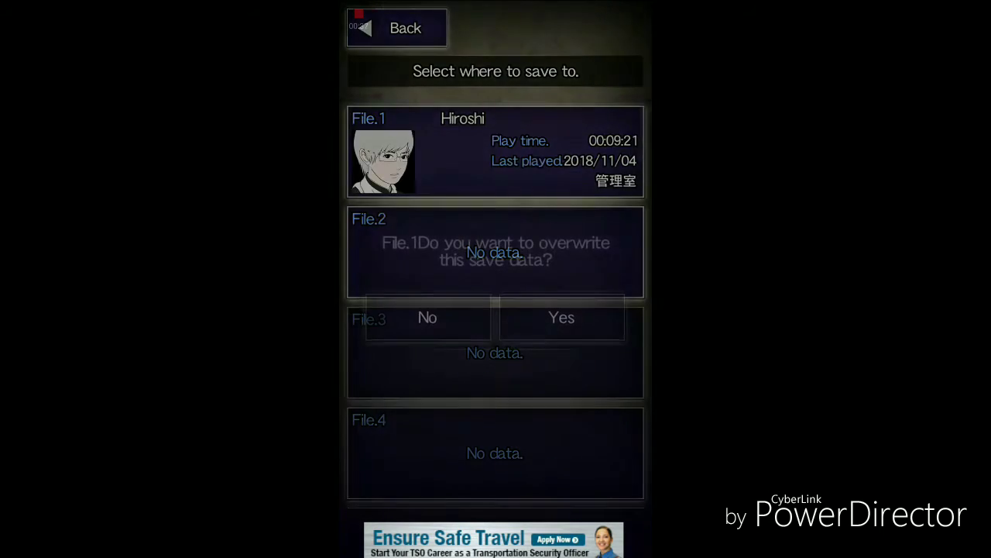
pyautogui.click(561, 318)
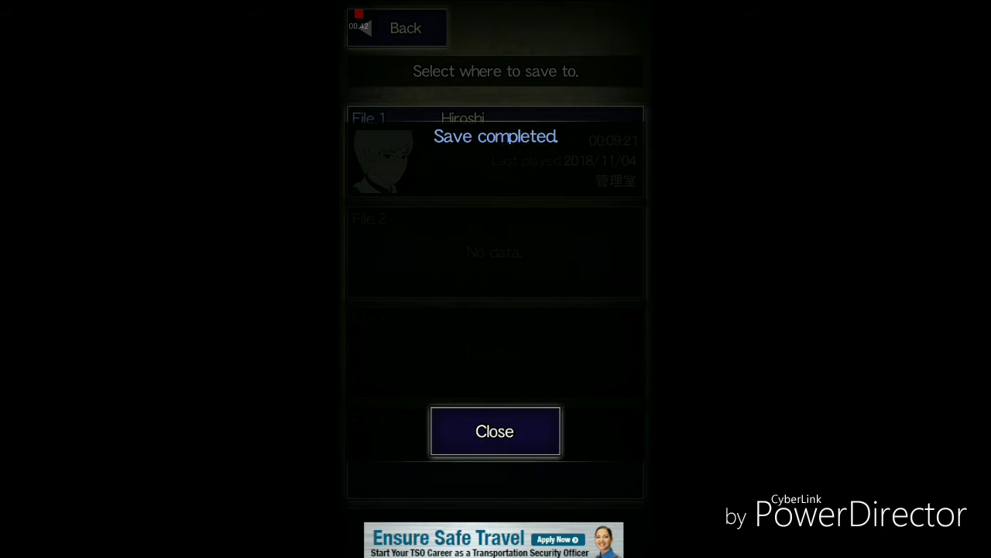
pyautogui.click(494, 431)
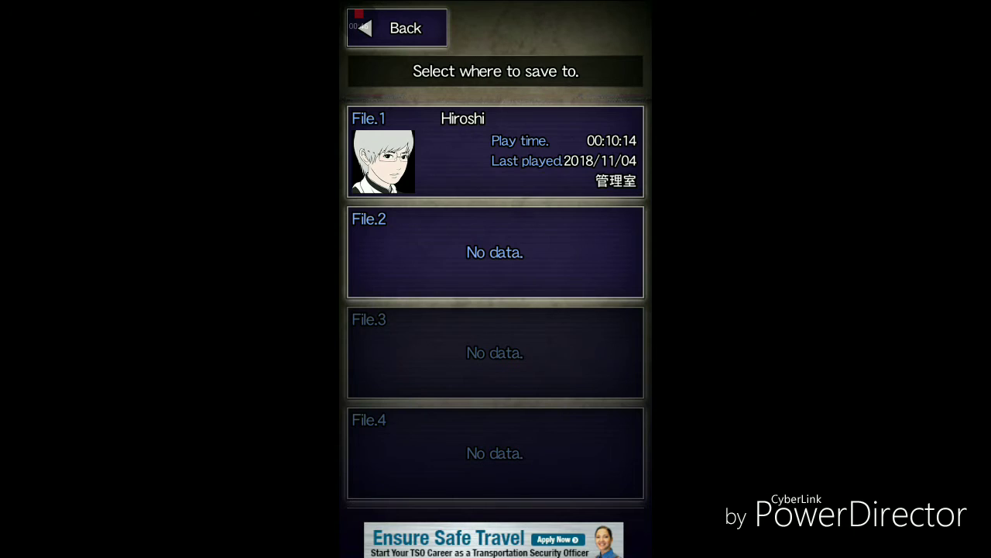
pyautogui.click(496, 152)
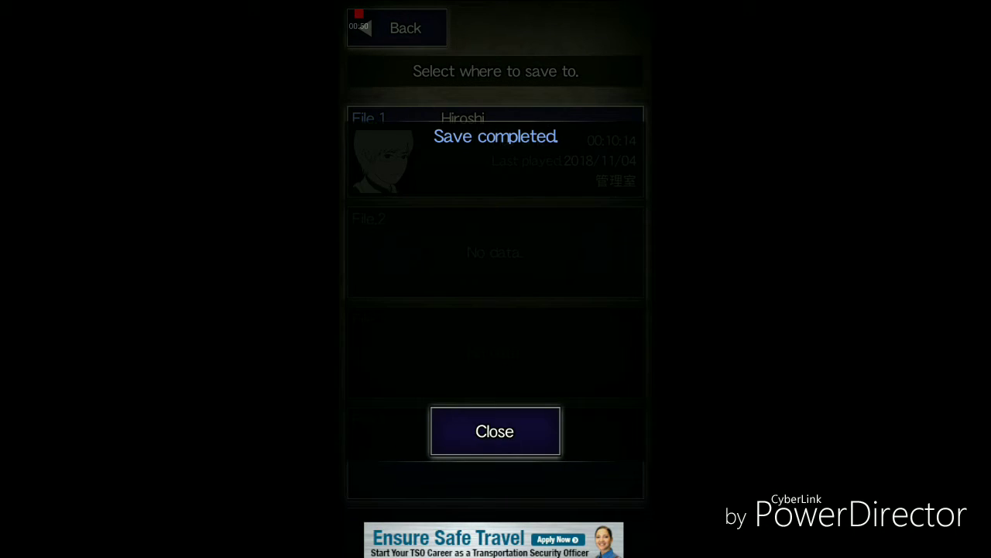
pyautogui.click(494, 431)
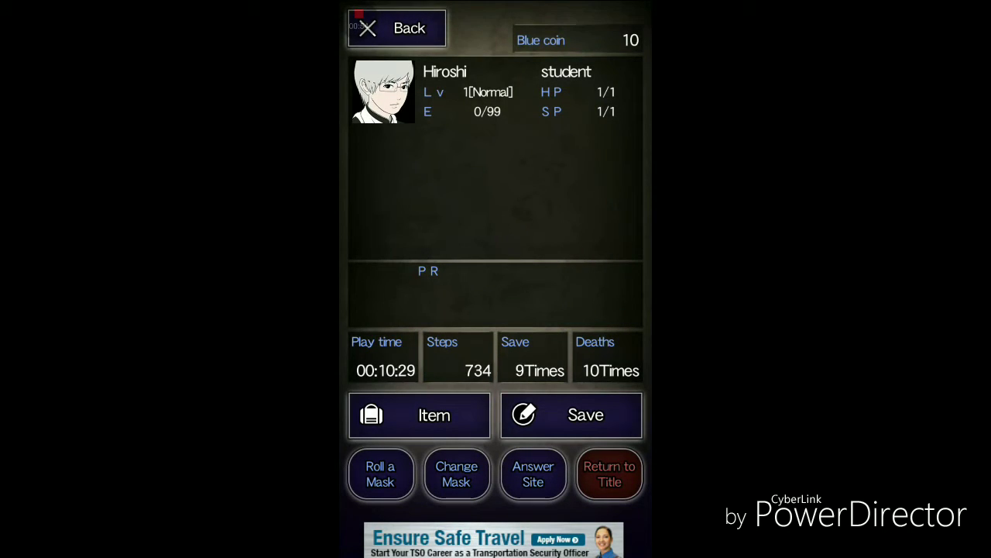
pyautogui.click(366, 28)
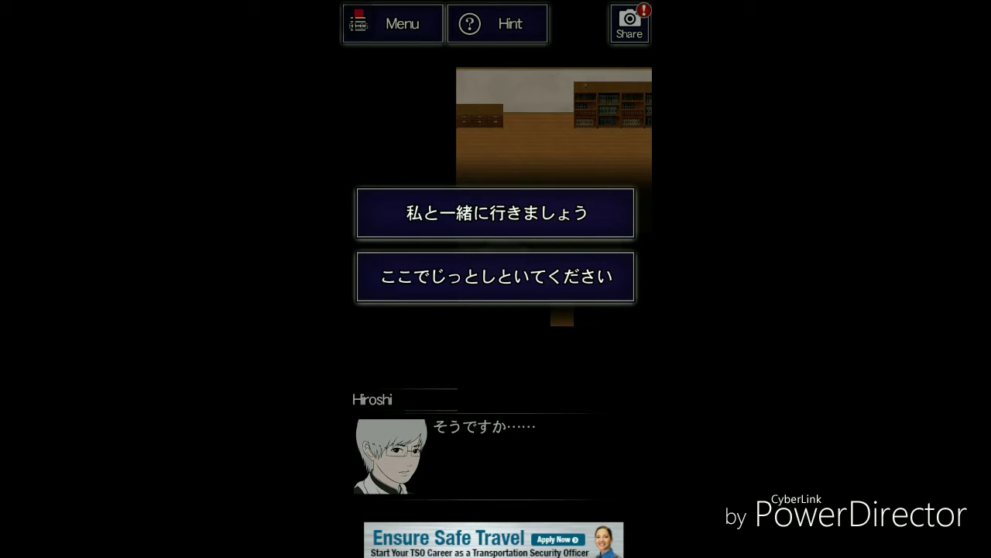
# Step: Answer the character in the bedroom, then walk Hiroshi toward the back-wall bookshelves
pyautogui.click(496, 213)
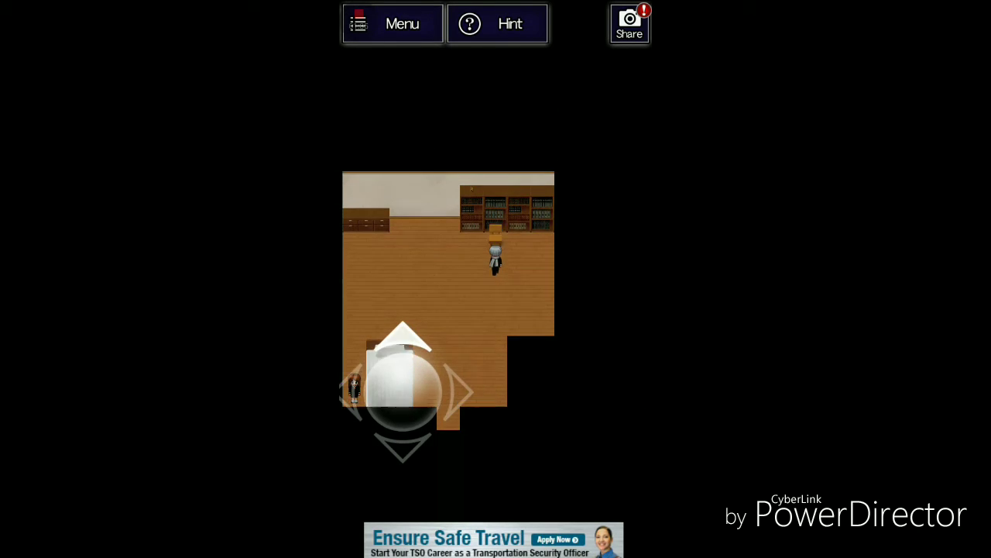
pyautogui.click(403, 348)
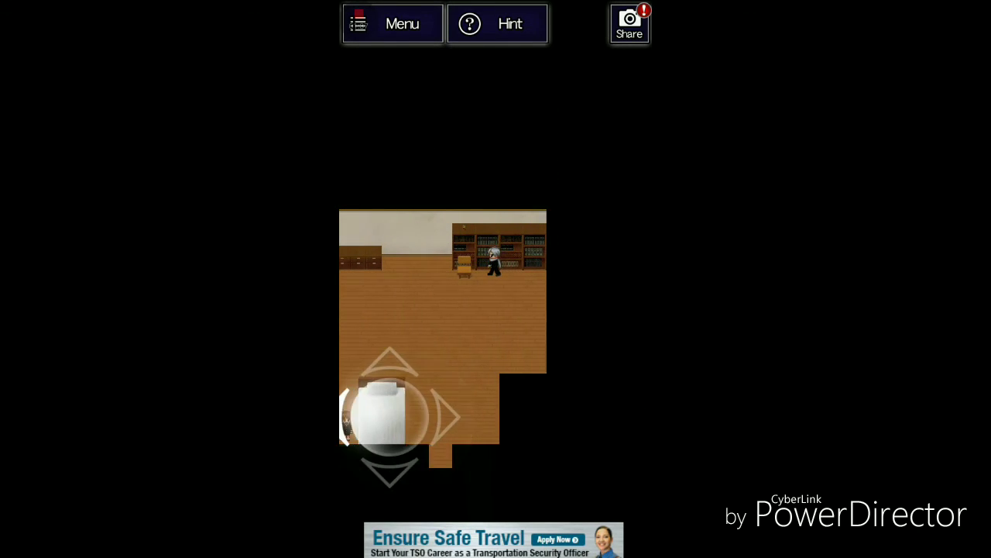
pyautogui.click(400, 347)
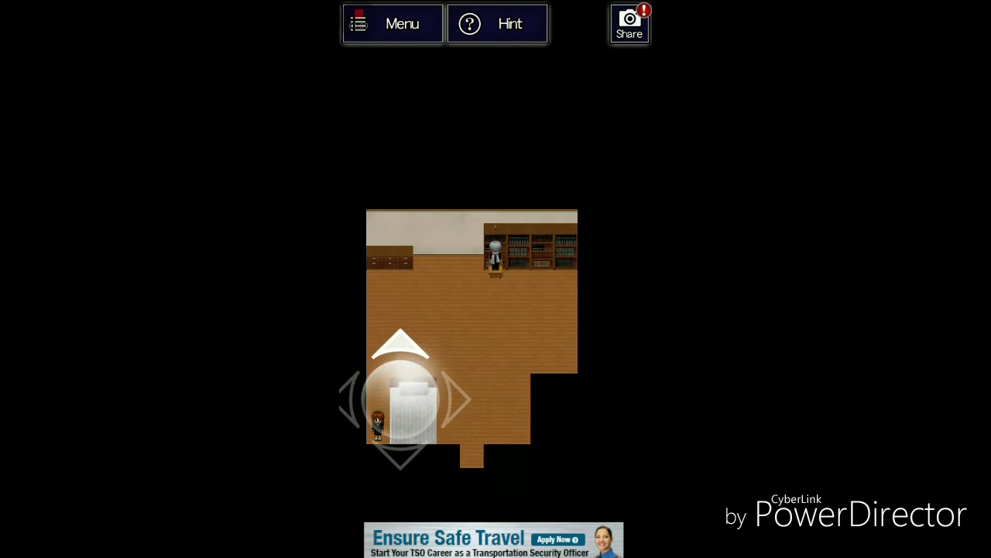